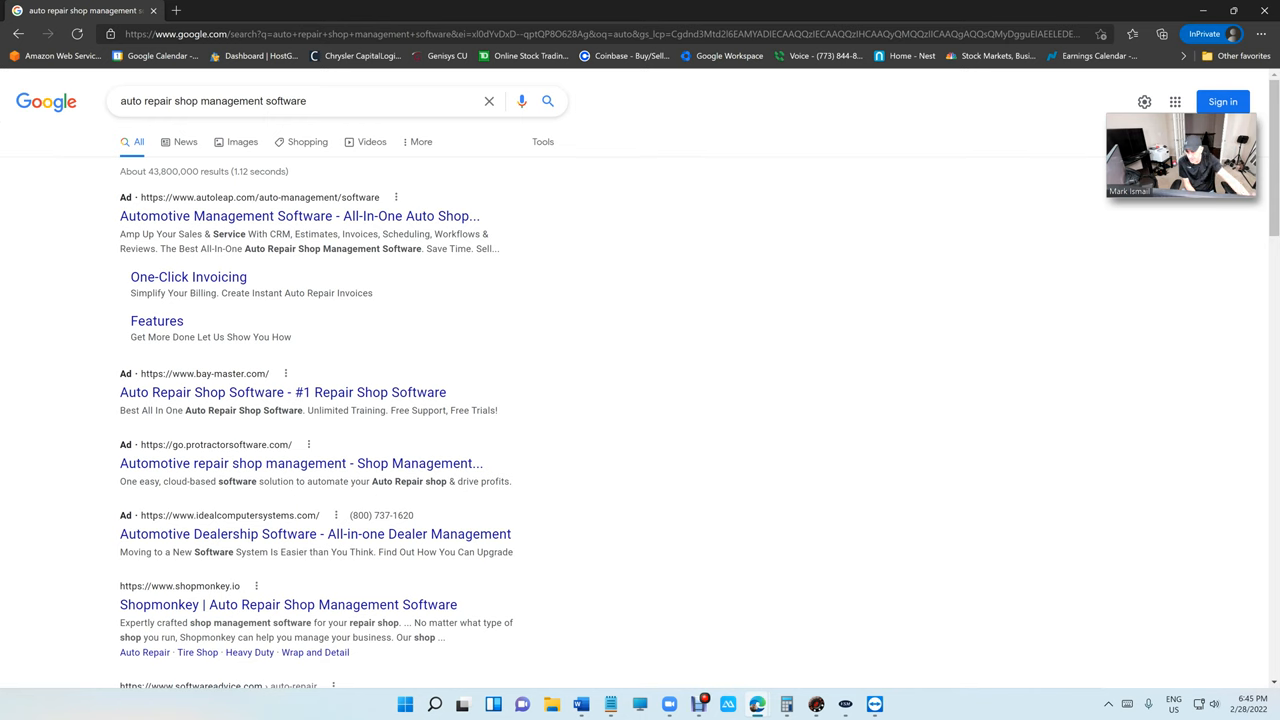
Step: Search Google for 'best software for auto repair shop'
scroll(down, 3)
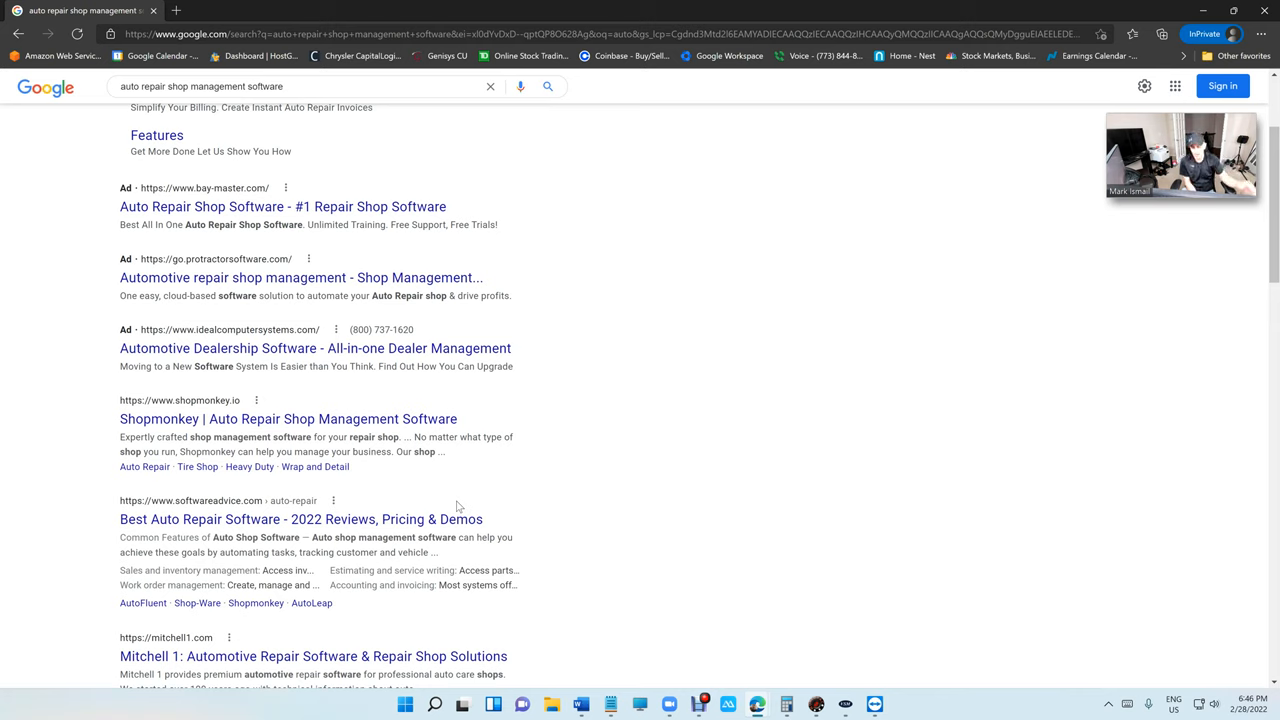
mouse_move(592, 408)
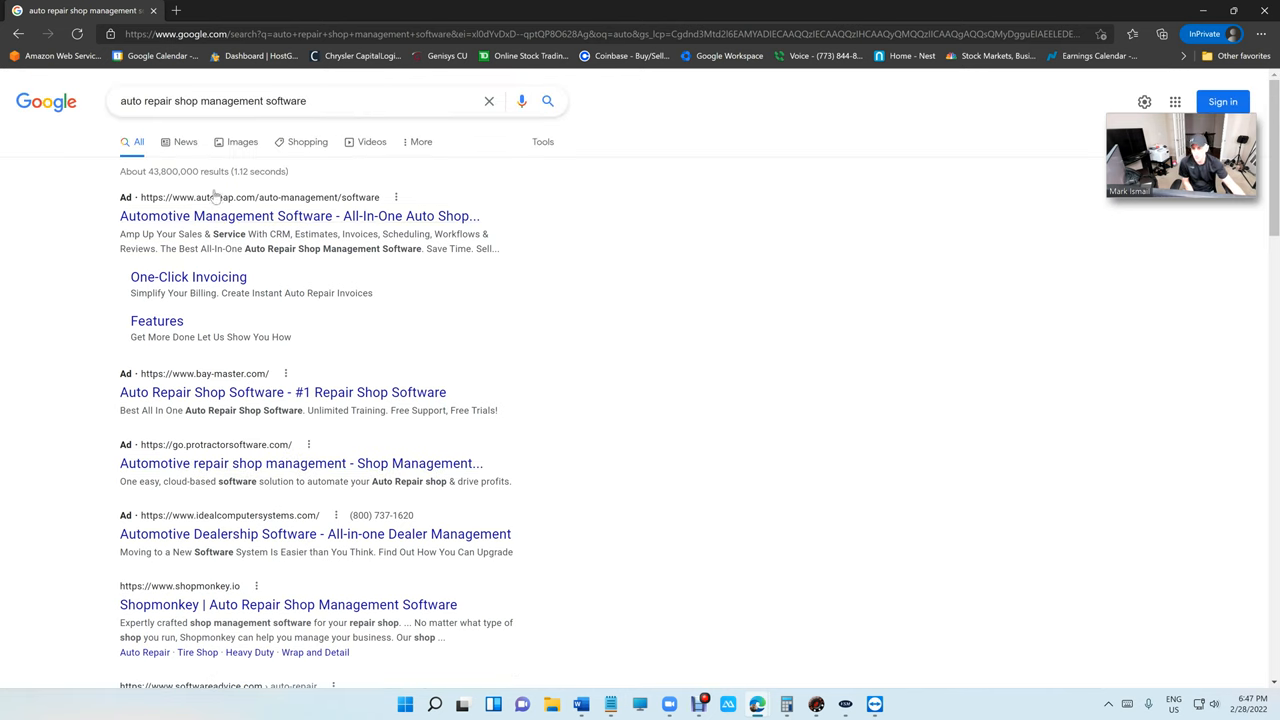
scroll(down, 3)
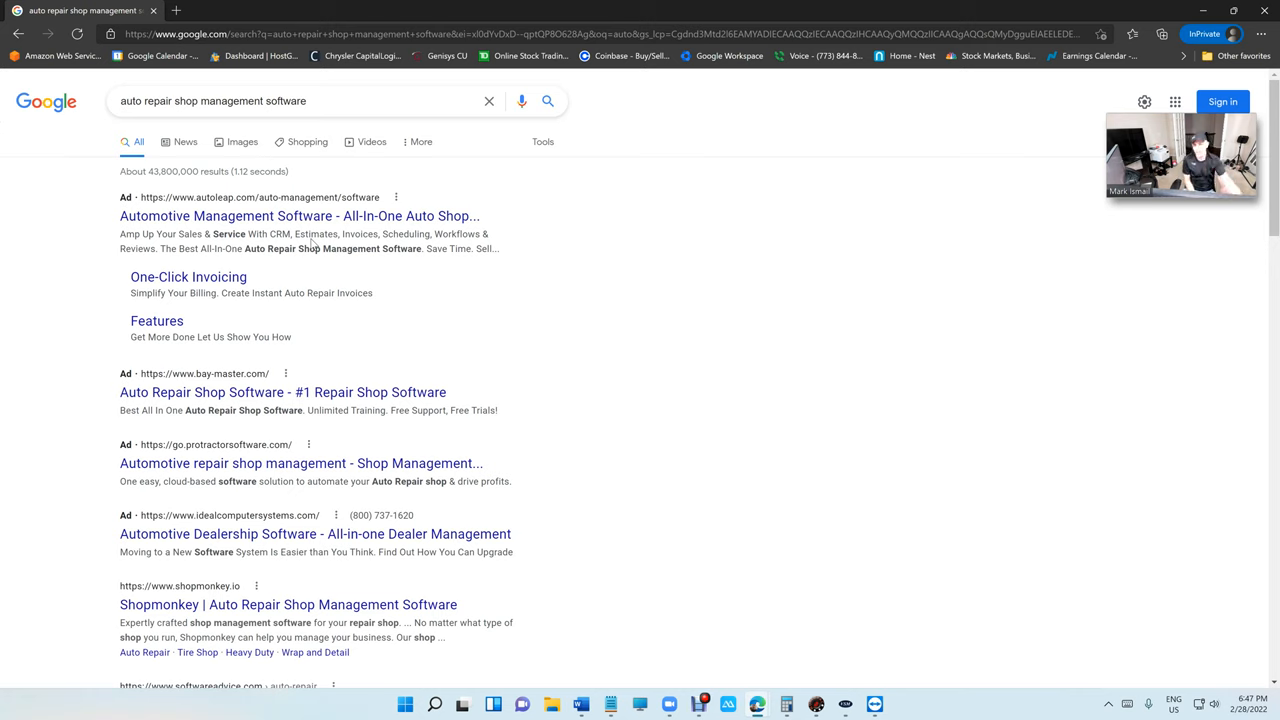
mouse_move(276, 314)
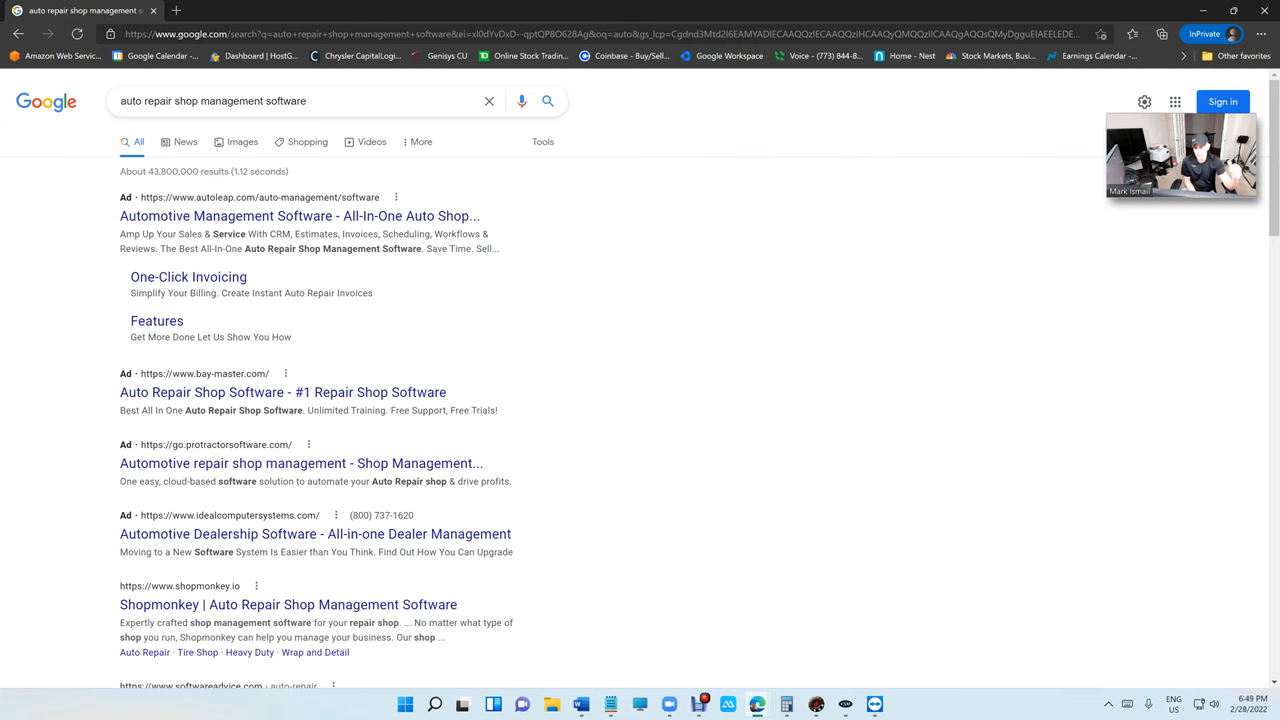
scroll(down, 3)
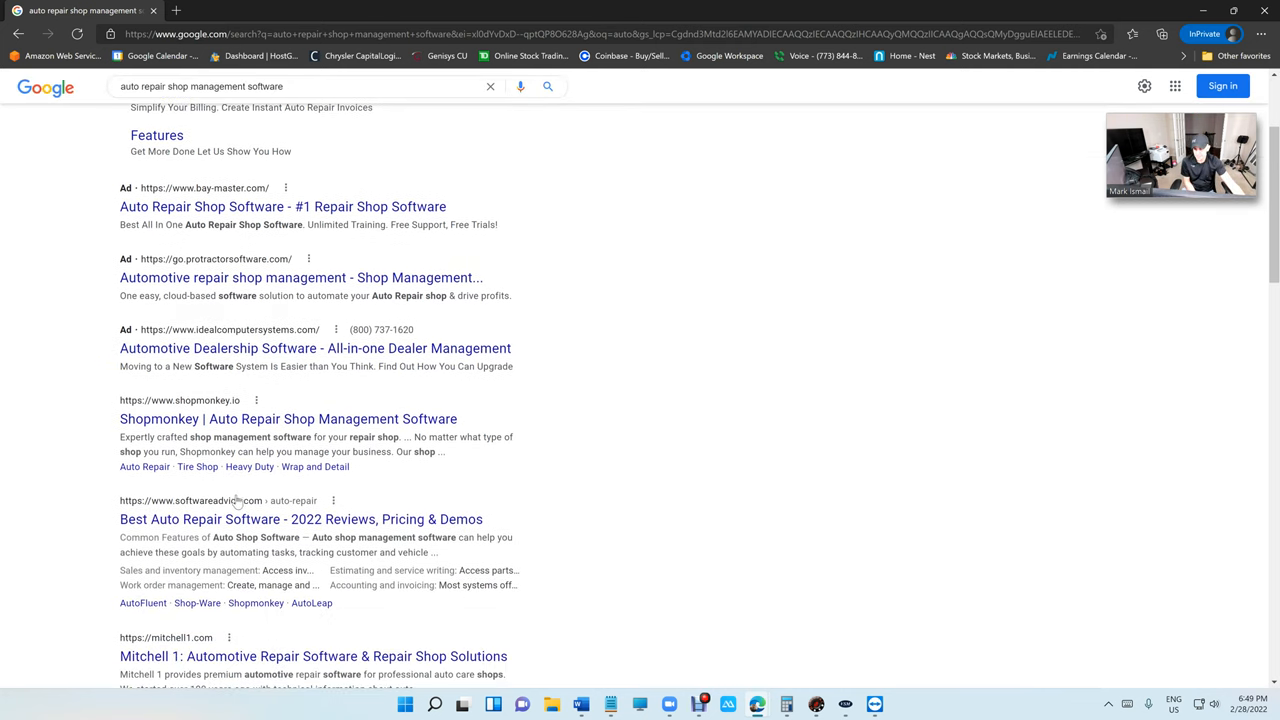
scroll(down, 3)
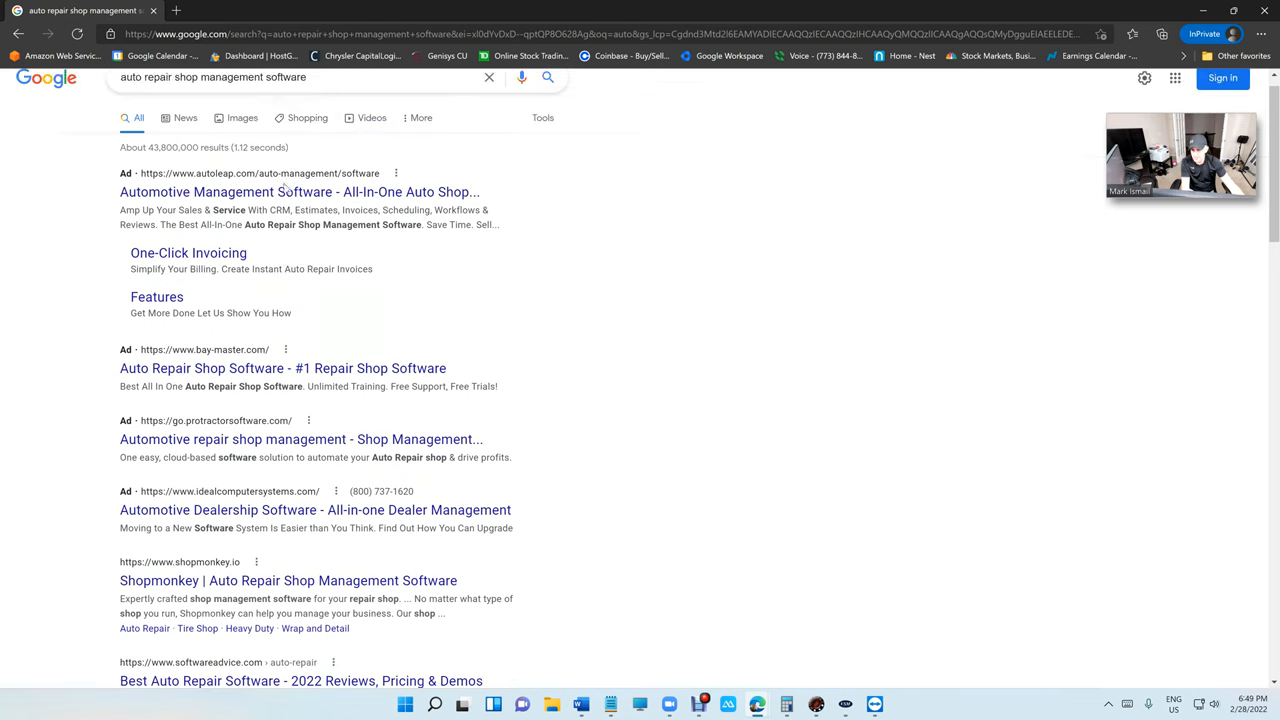
text(besyt)
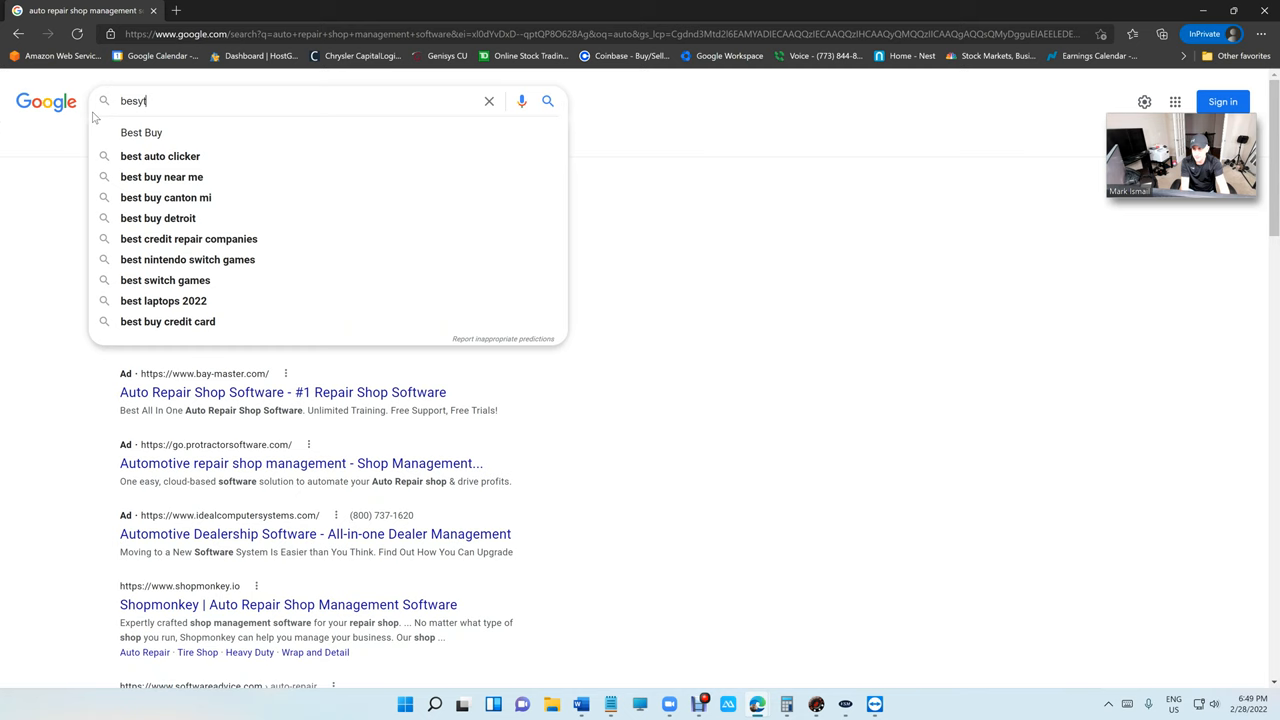
text(best software for auto repair shop)
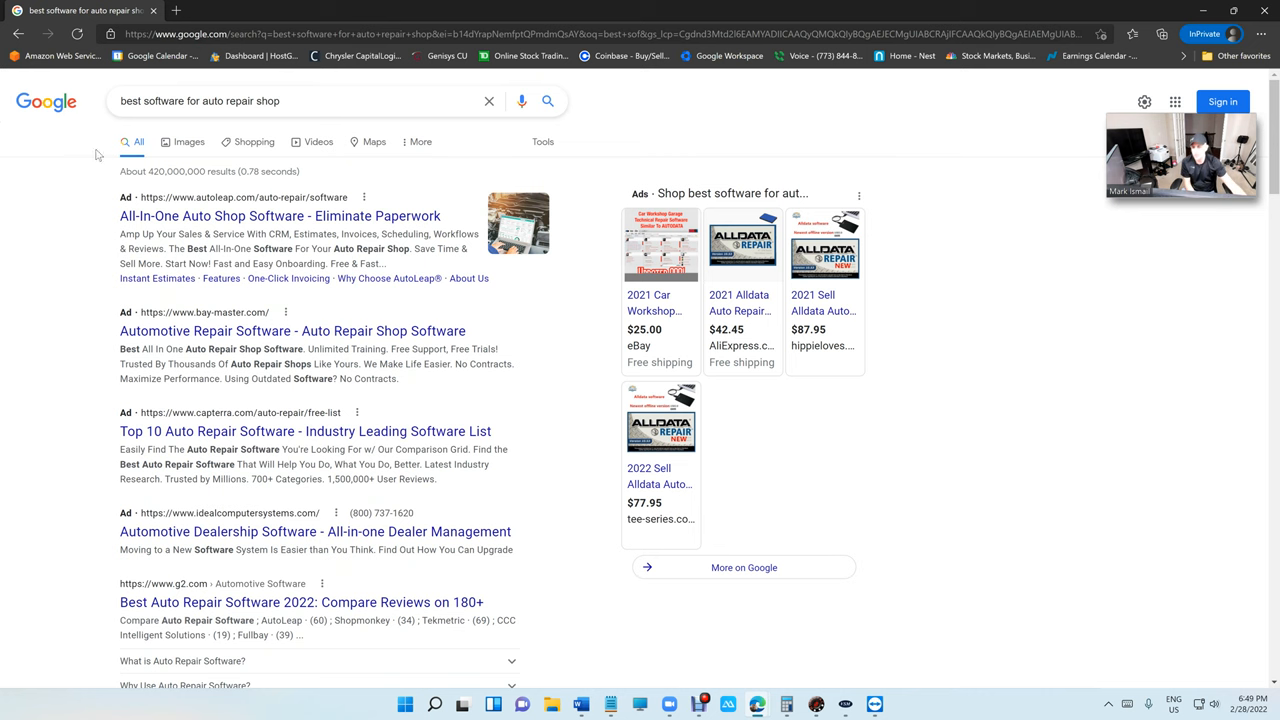
mouse_move(176, 248)
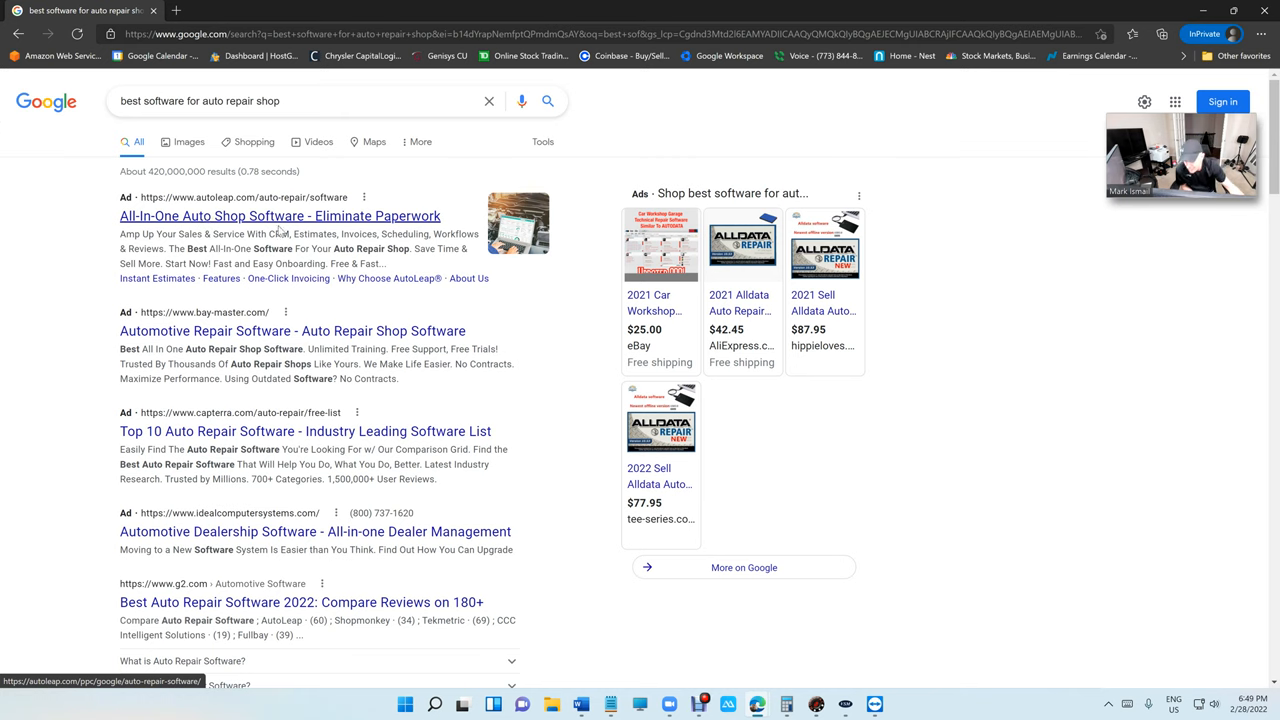
Step: From the results, open Software Advice's 2022 auto repair software reviews listing
scroll(down, 3)
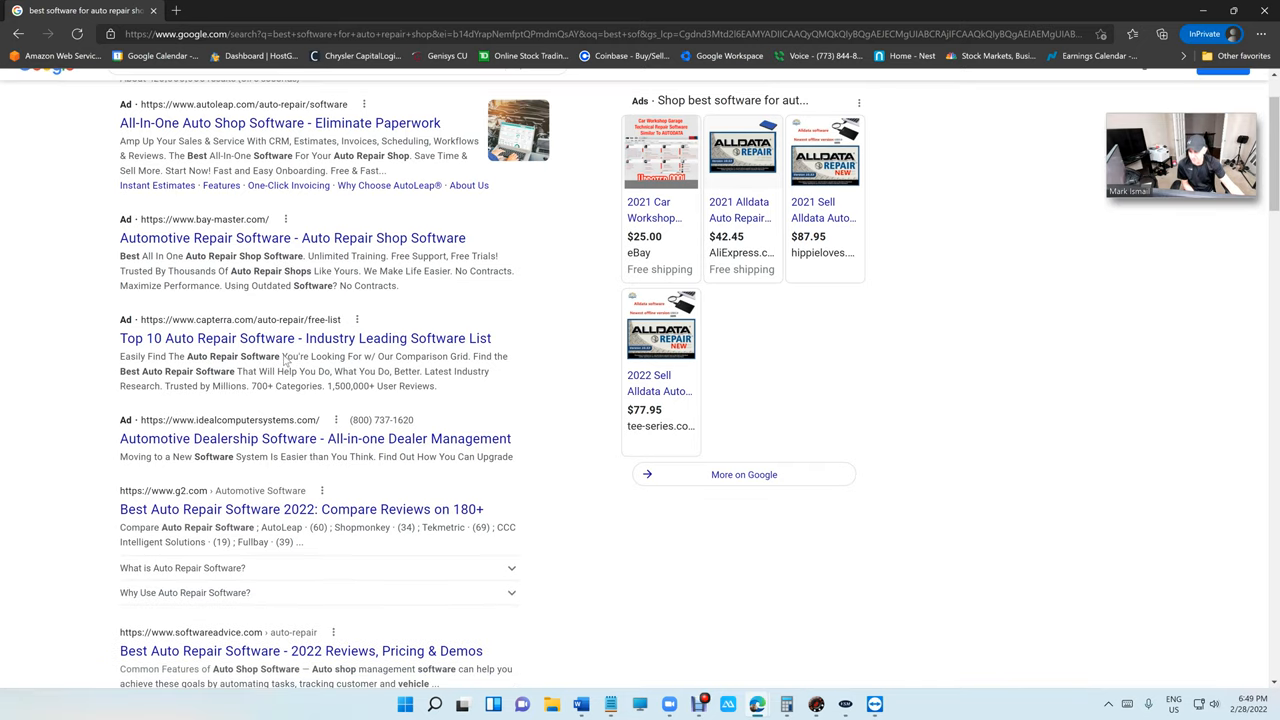
scroll(down, 3)
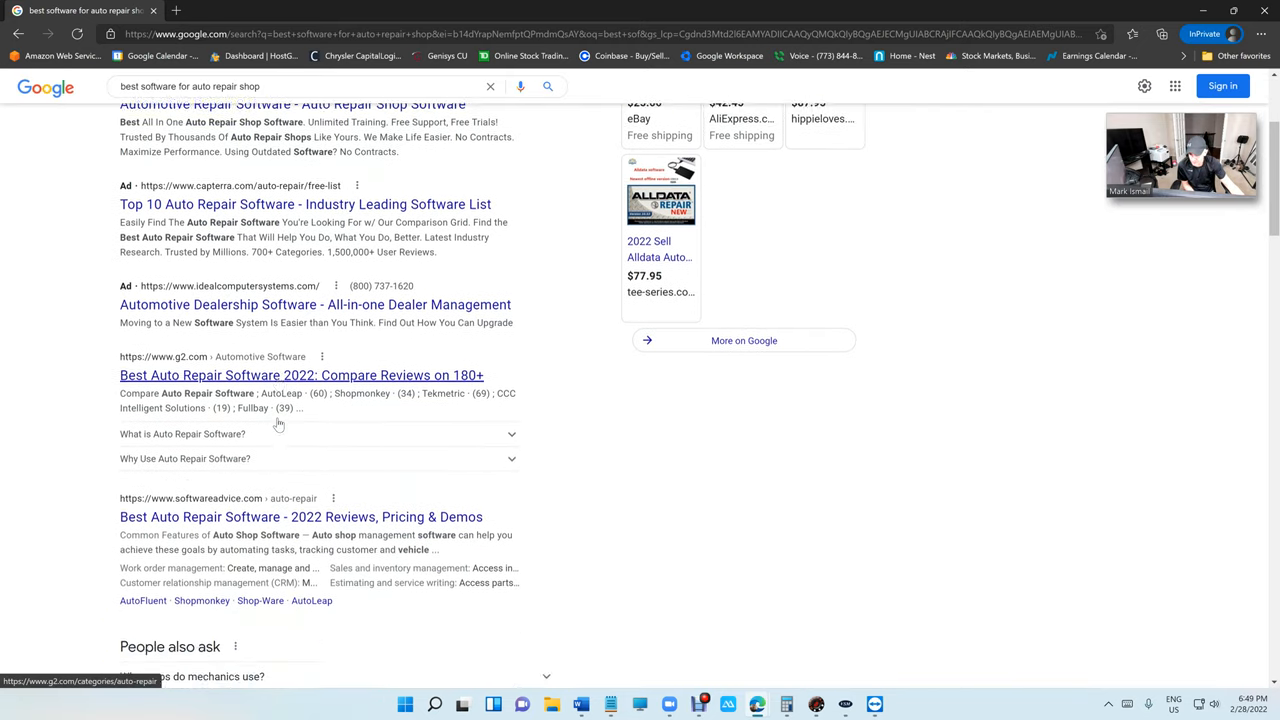
scroll(down, 3)
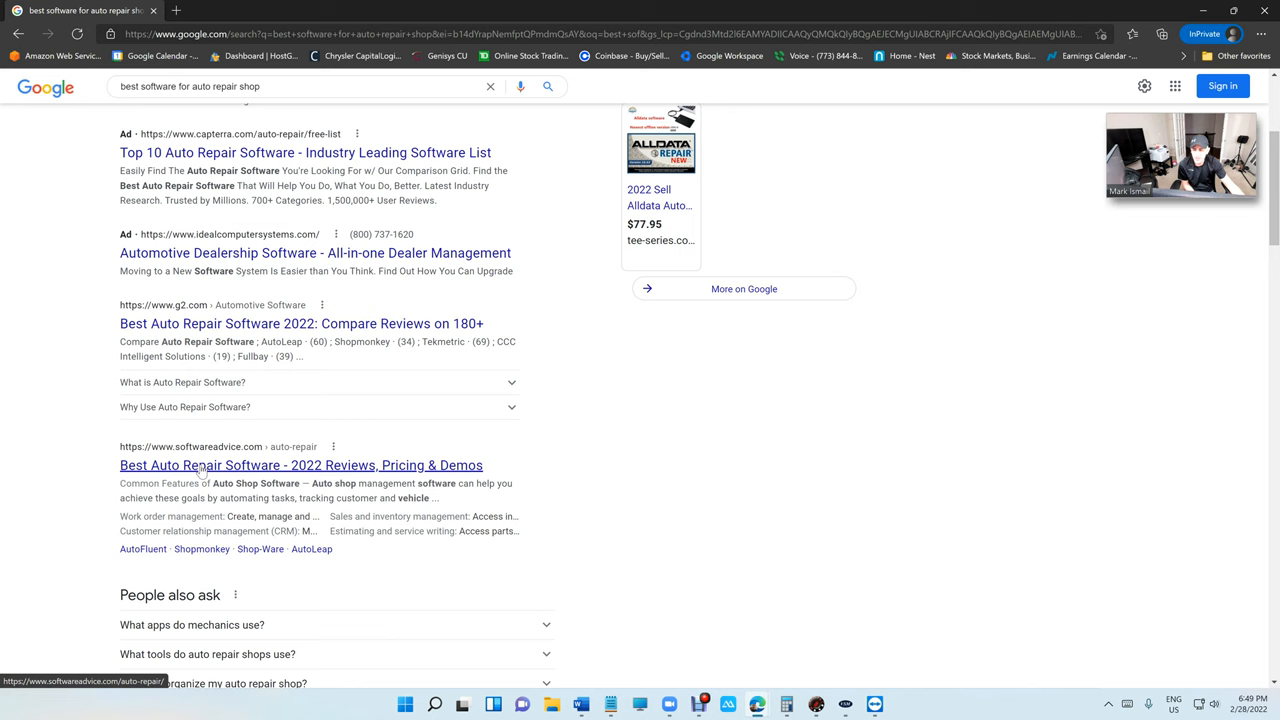
click(300, 464)
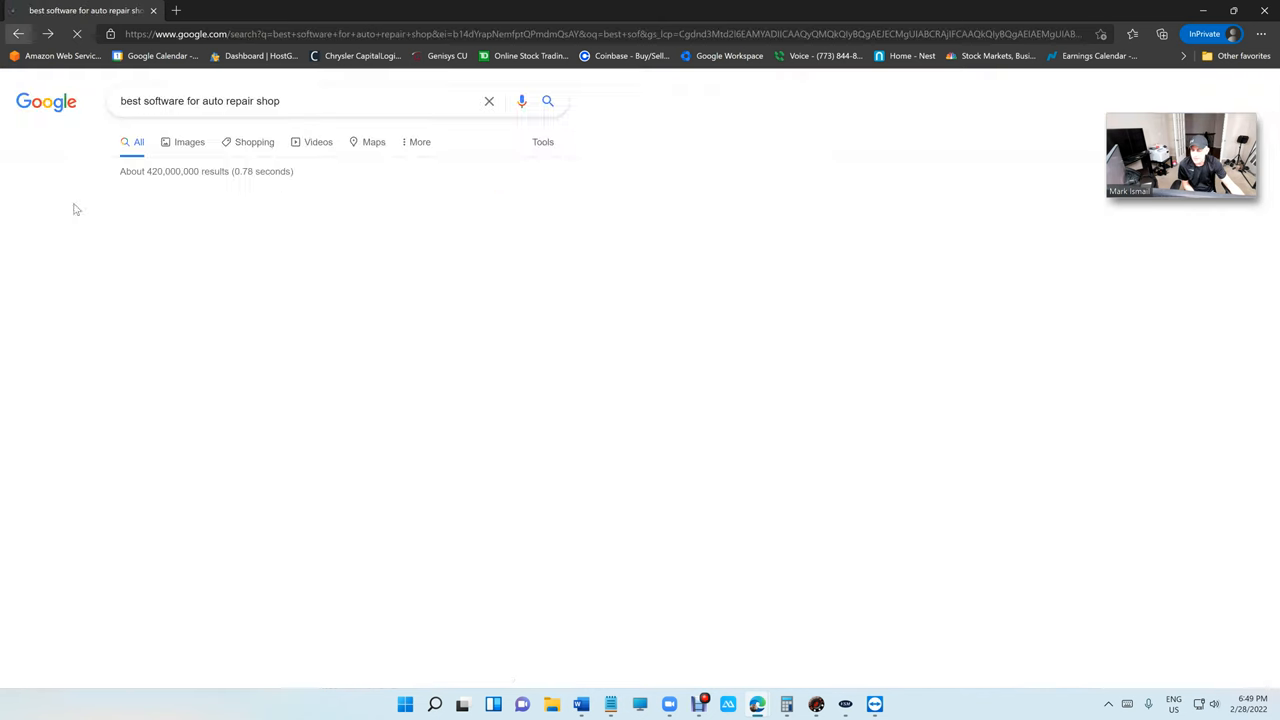
scroll(down, 3)
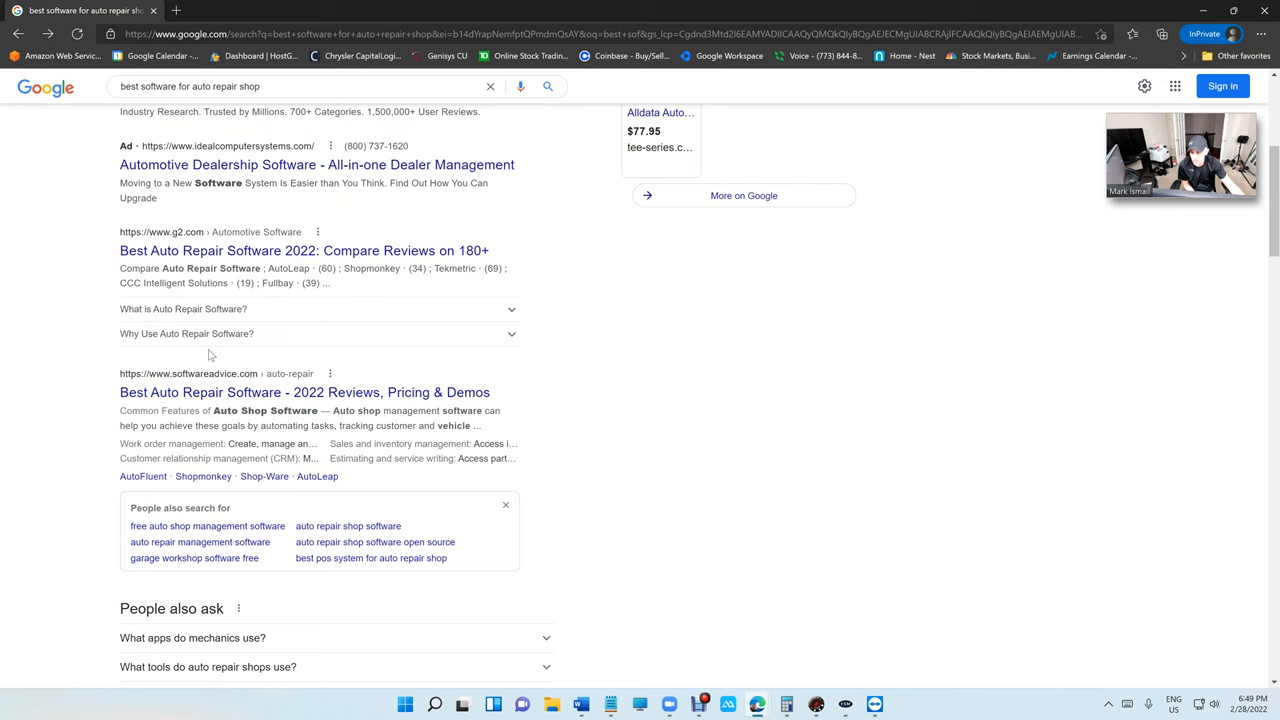
click(304, 392)
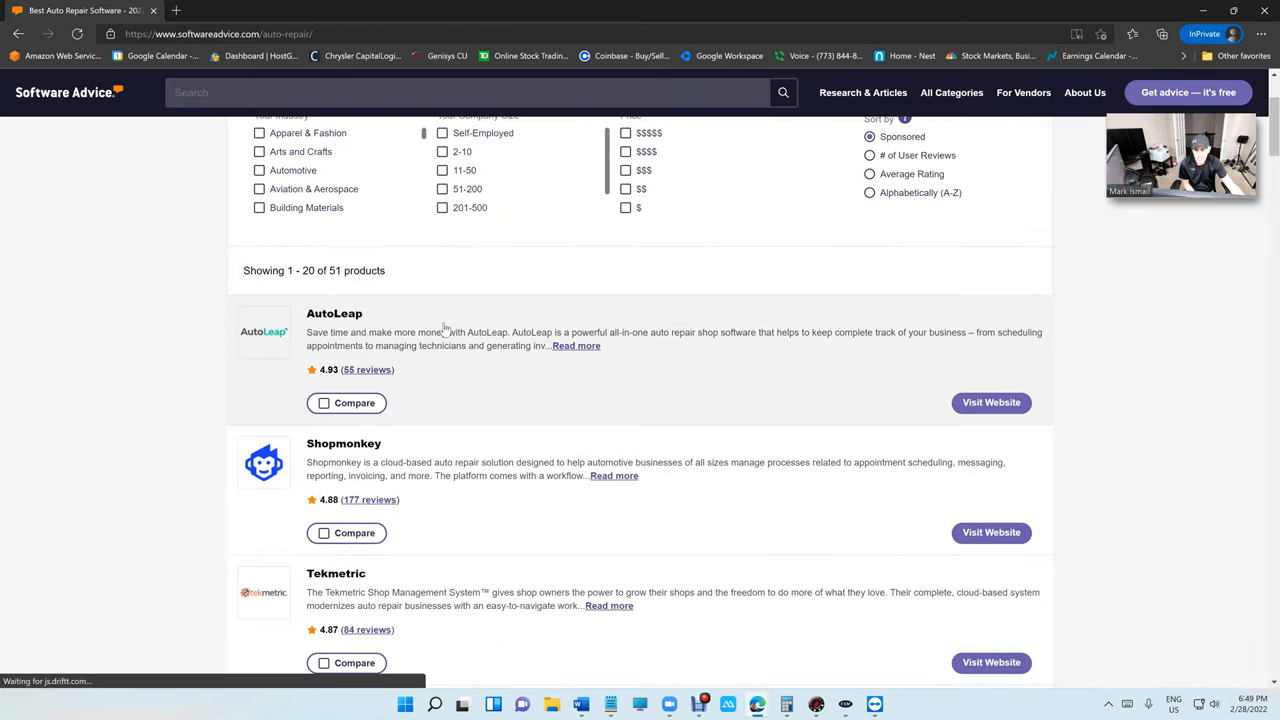
scroll(down, 3)
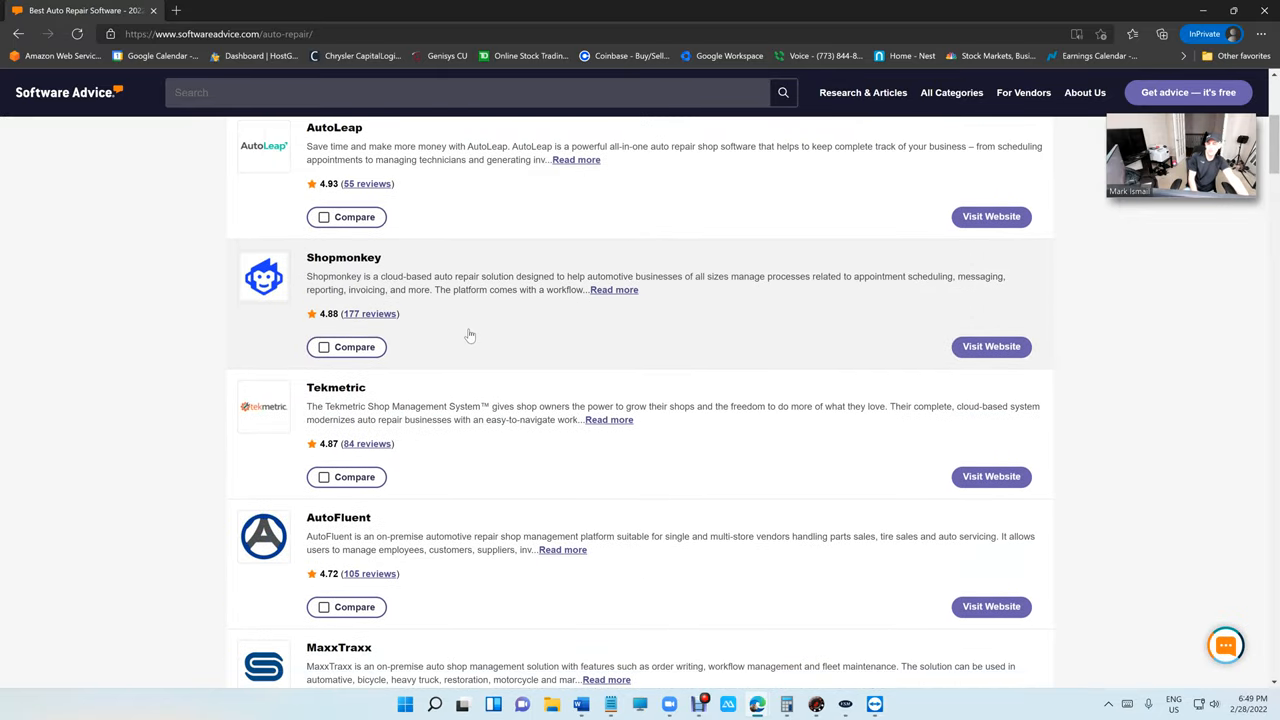
scroll(down, 3)
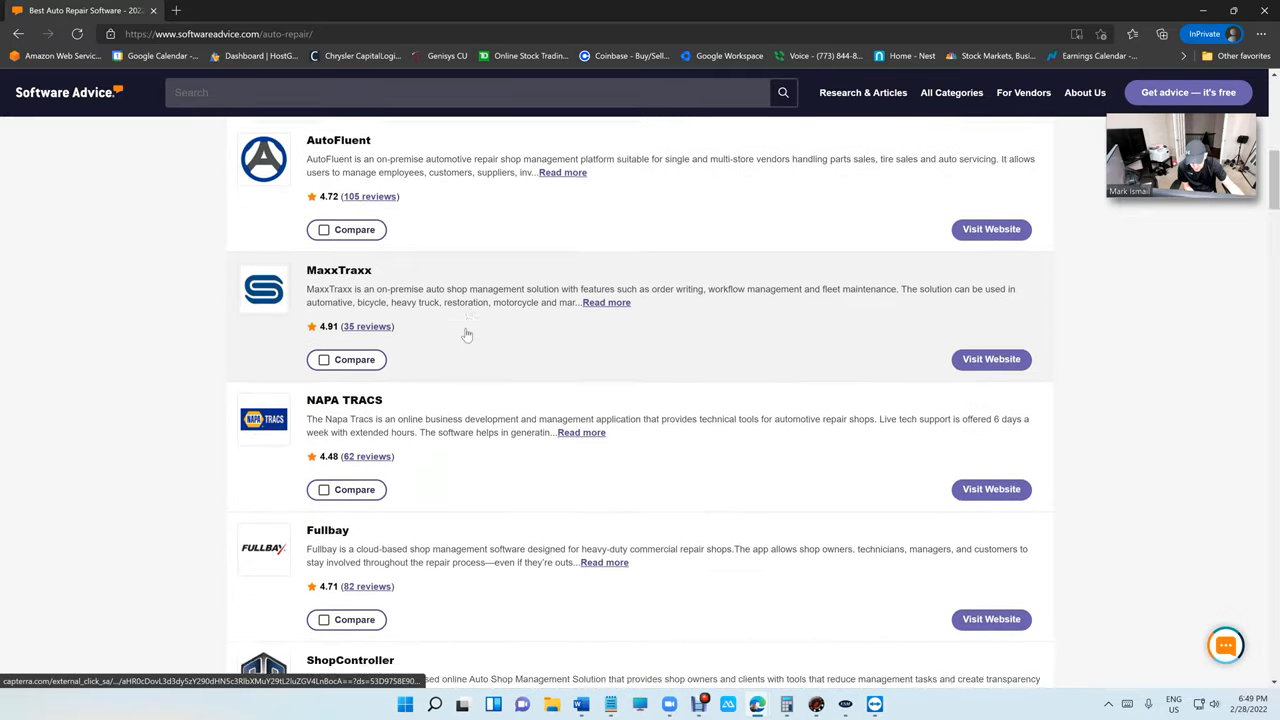
scroll(down, 3)
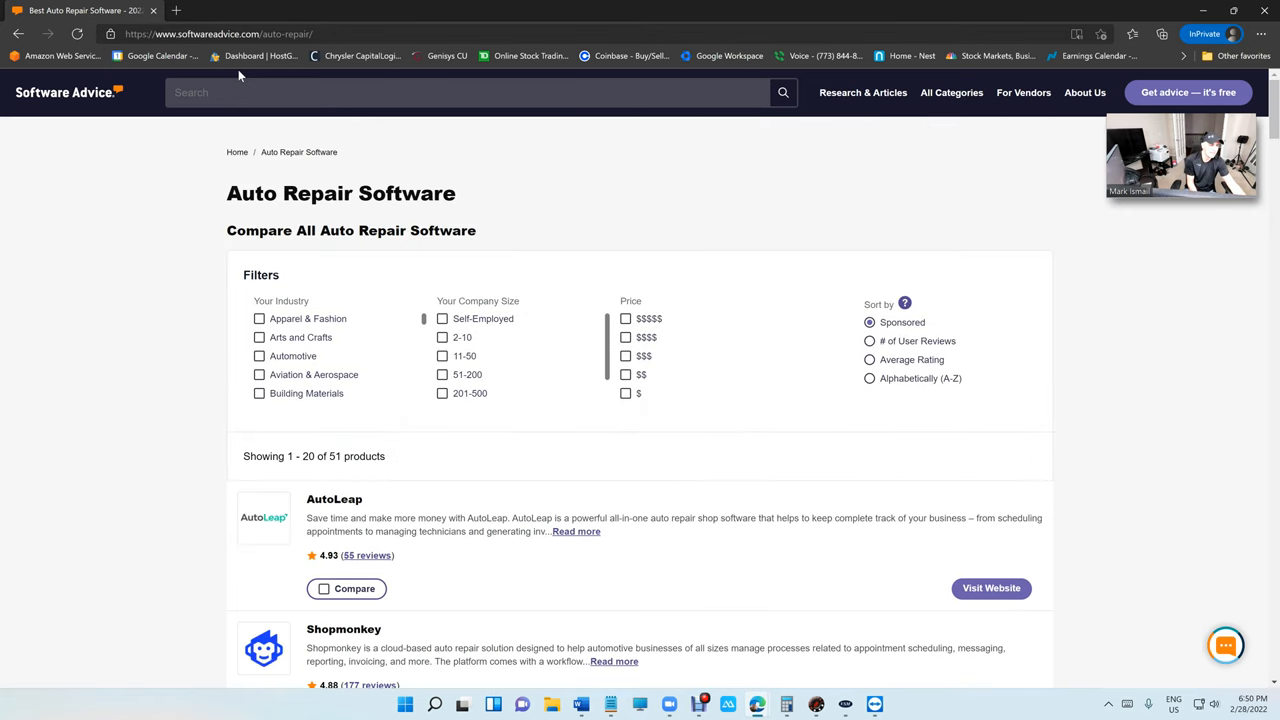
scroll(down, 3)
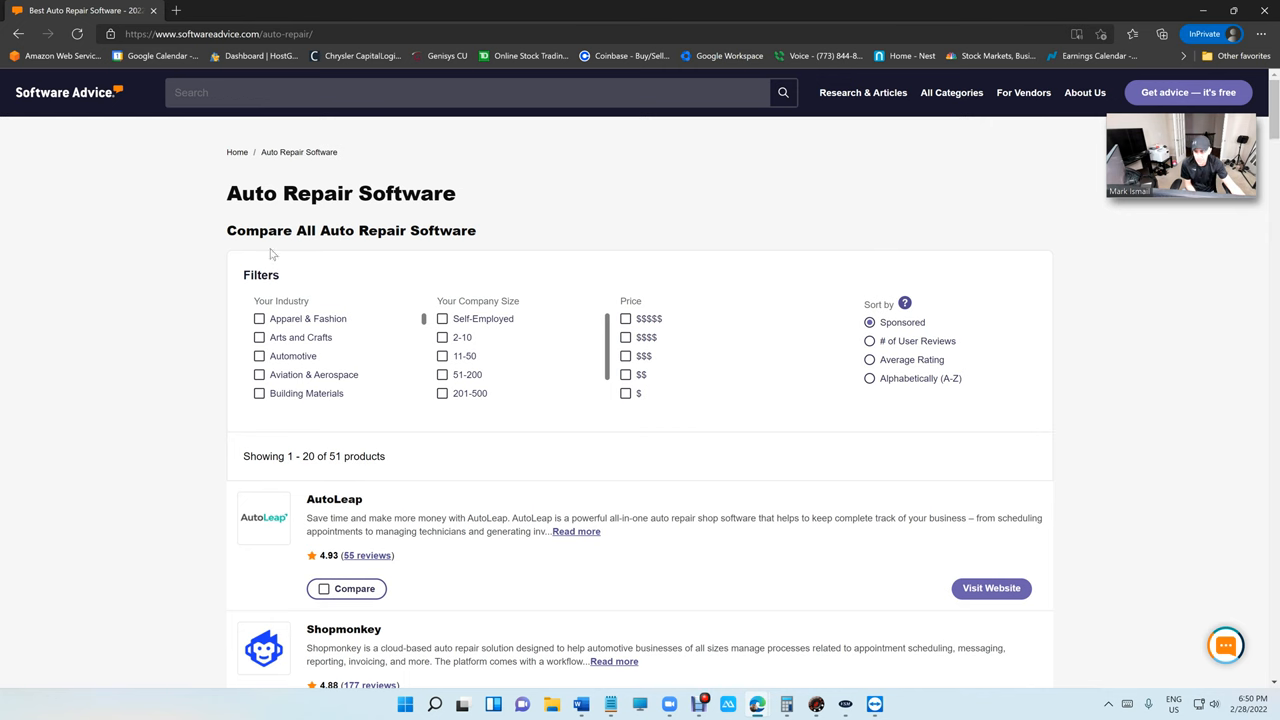
scroll(down, 3)
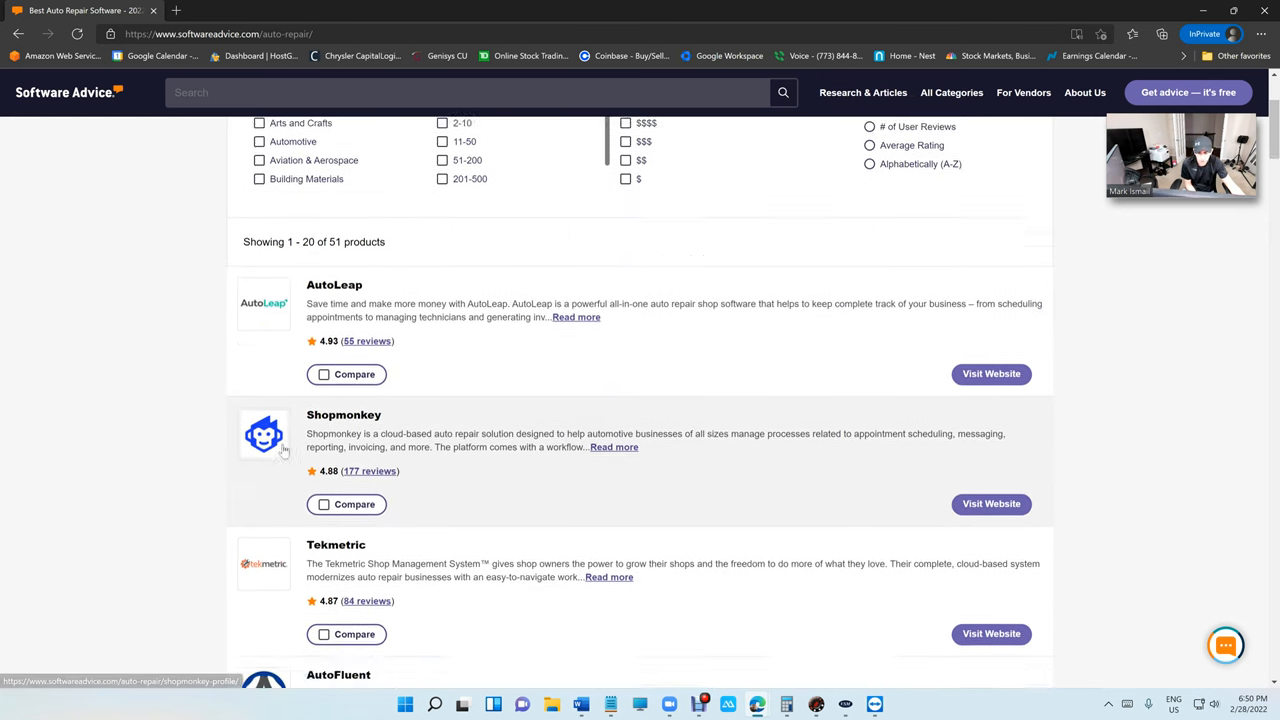
scroll(down, 3)
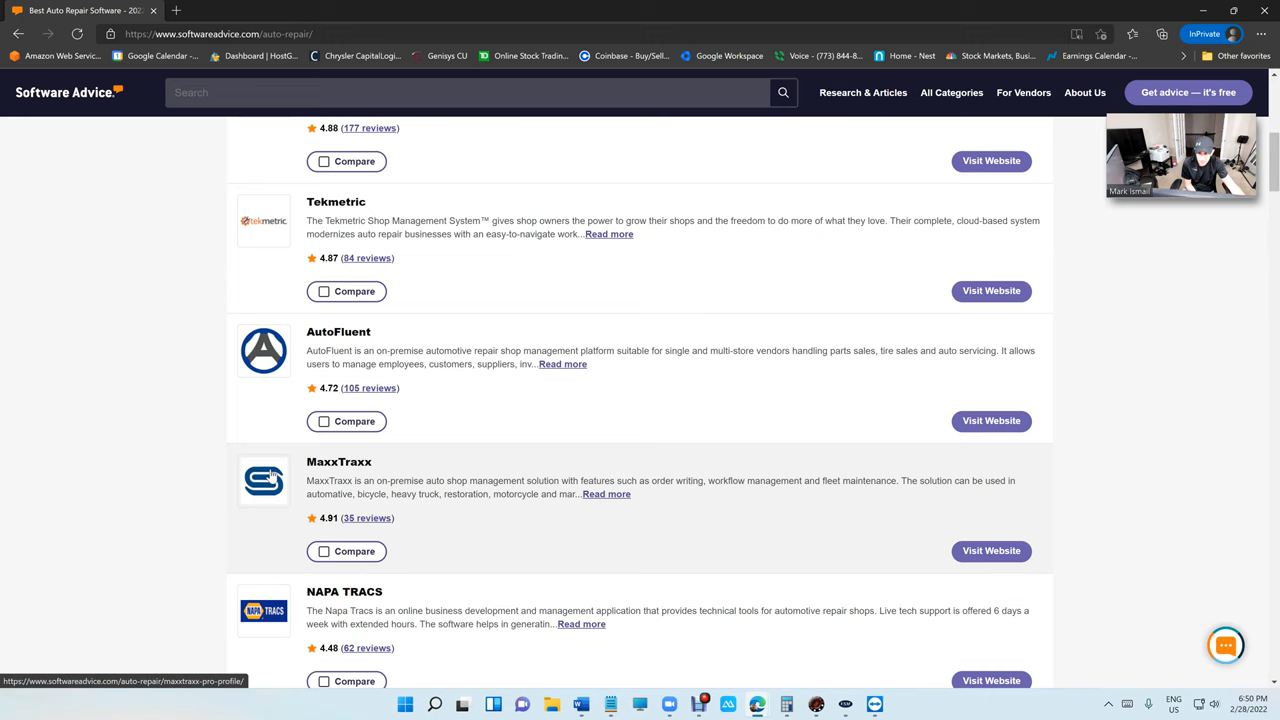
scroll(down, 3)
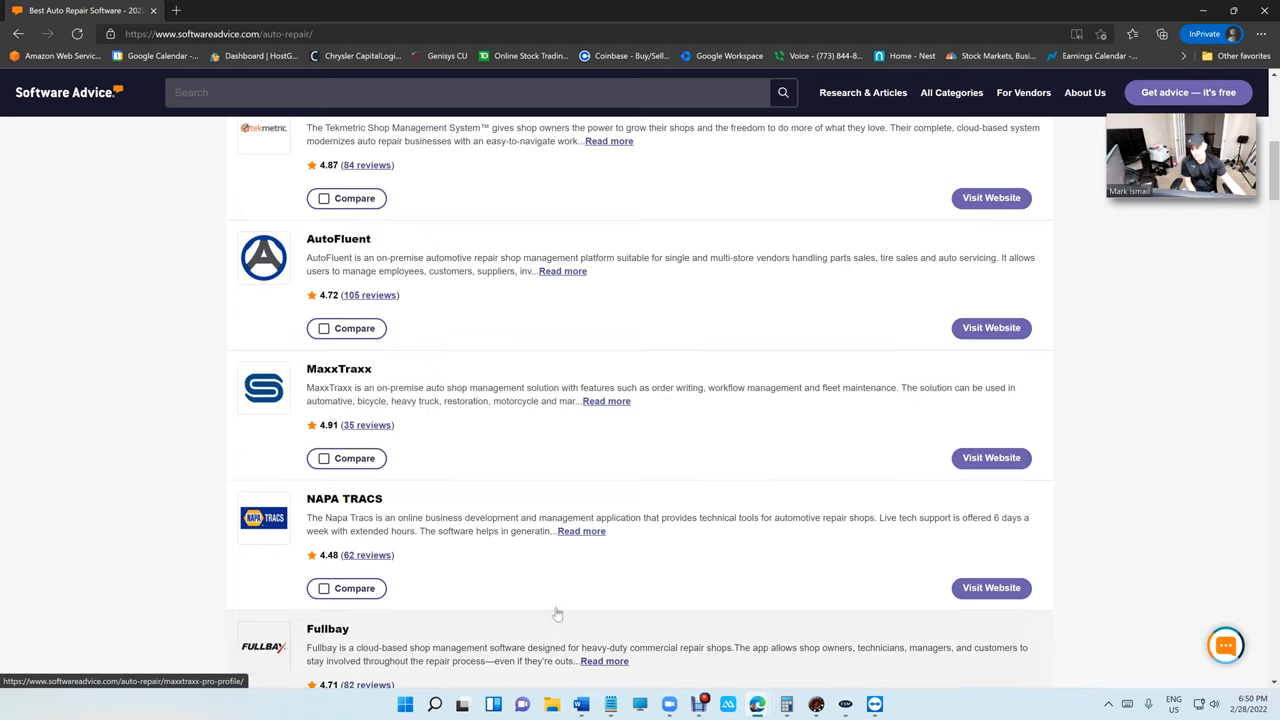
scroll(down, 3)
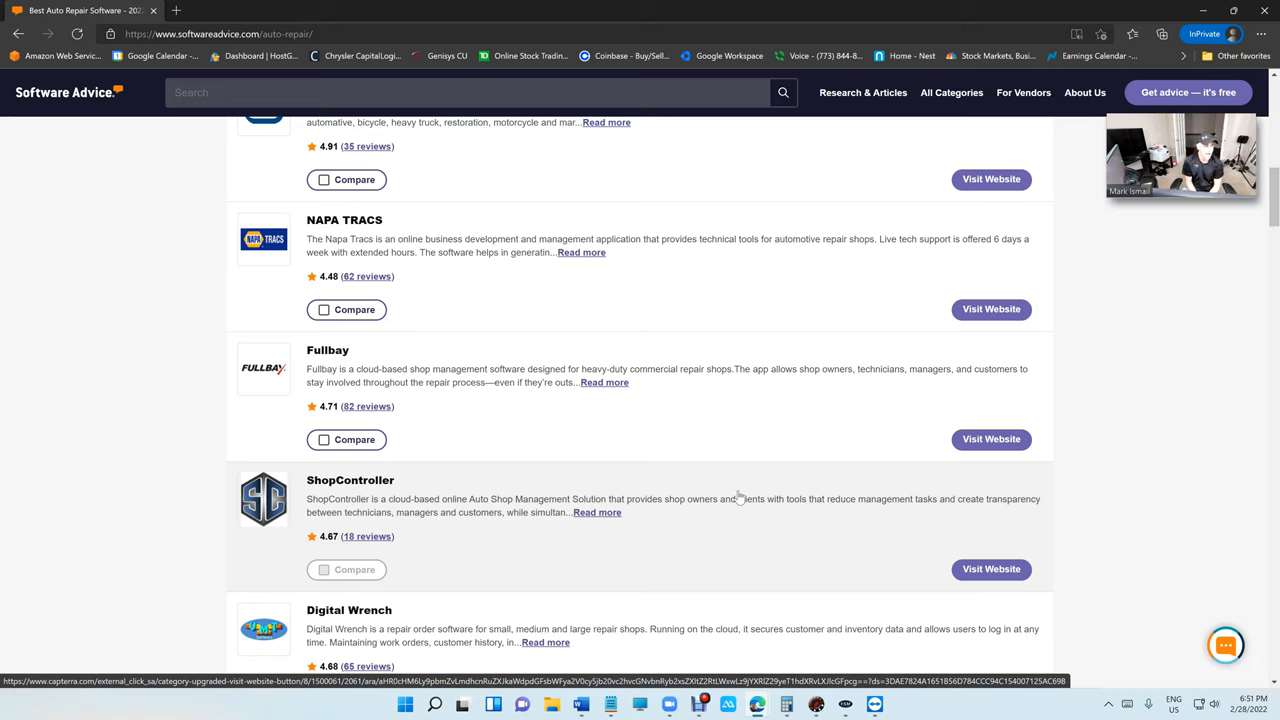
scroll(up, 3)
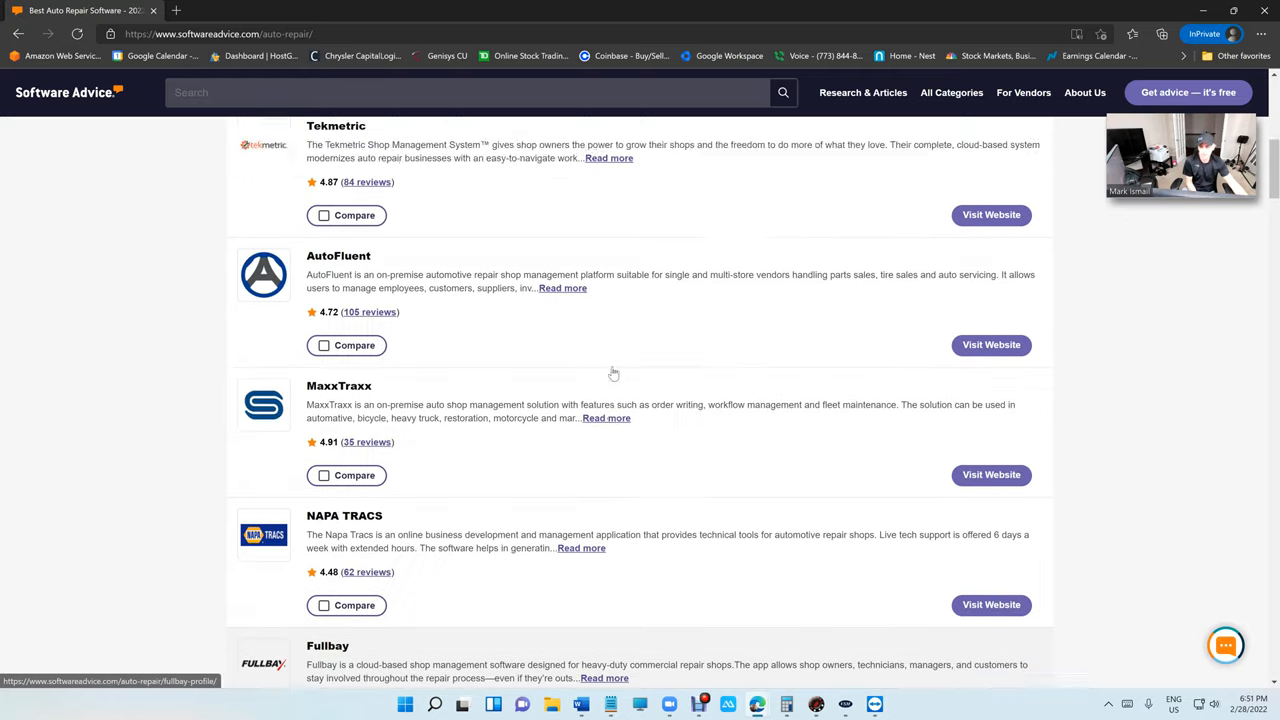
scroll(down, 3)
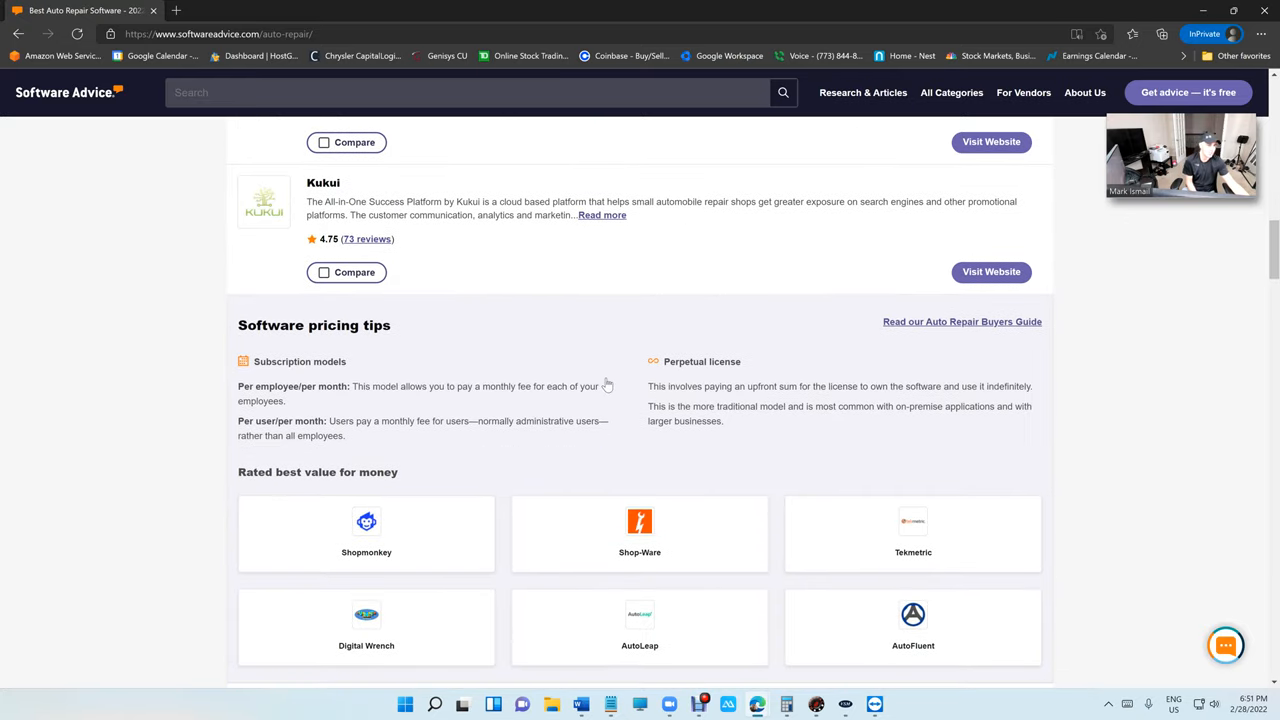
scroll(up, 3)
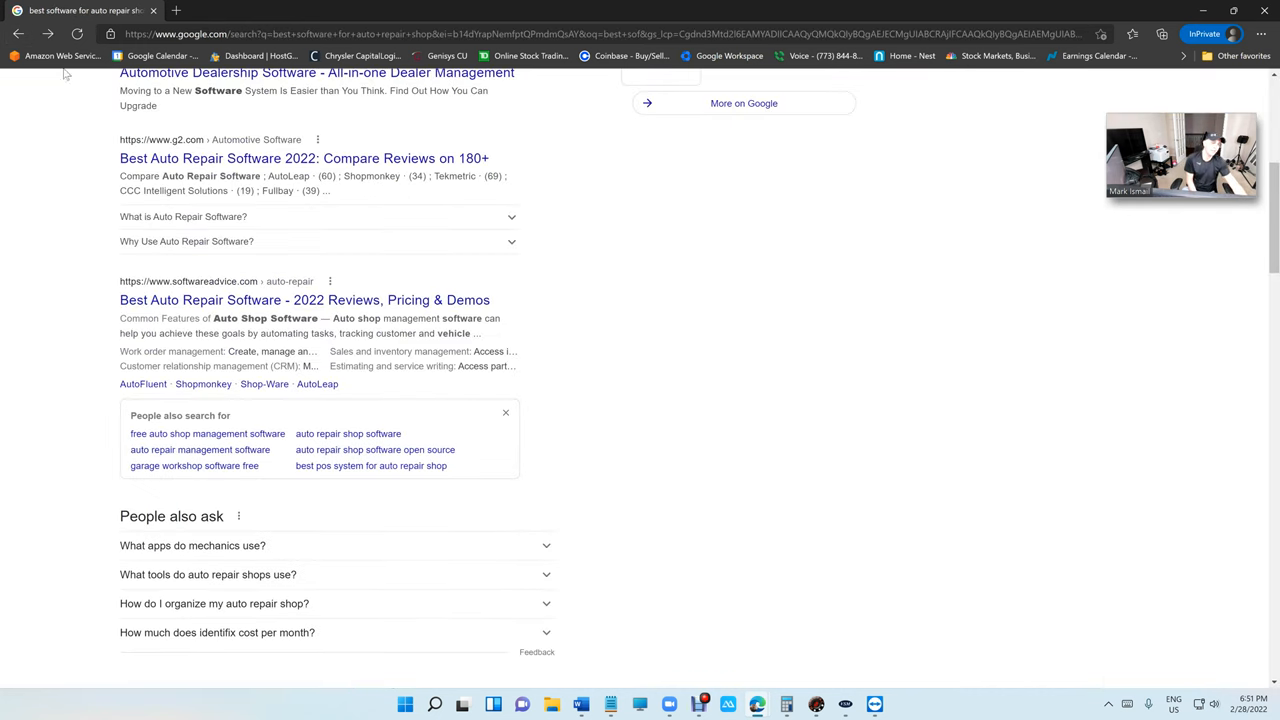
Step: Scroll back up through the Google results for auto repair shop software
scroll(up, 3)
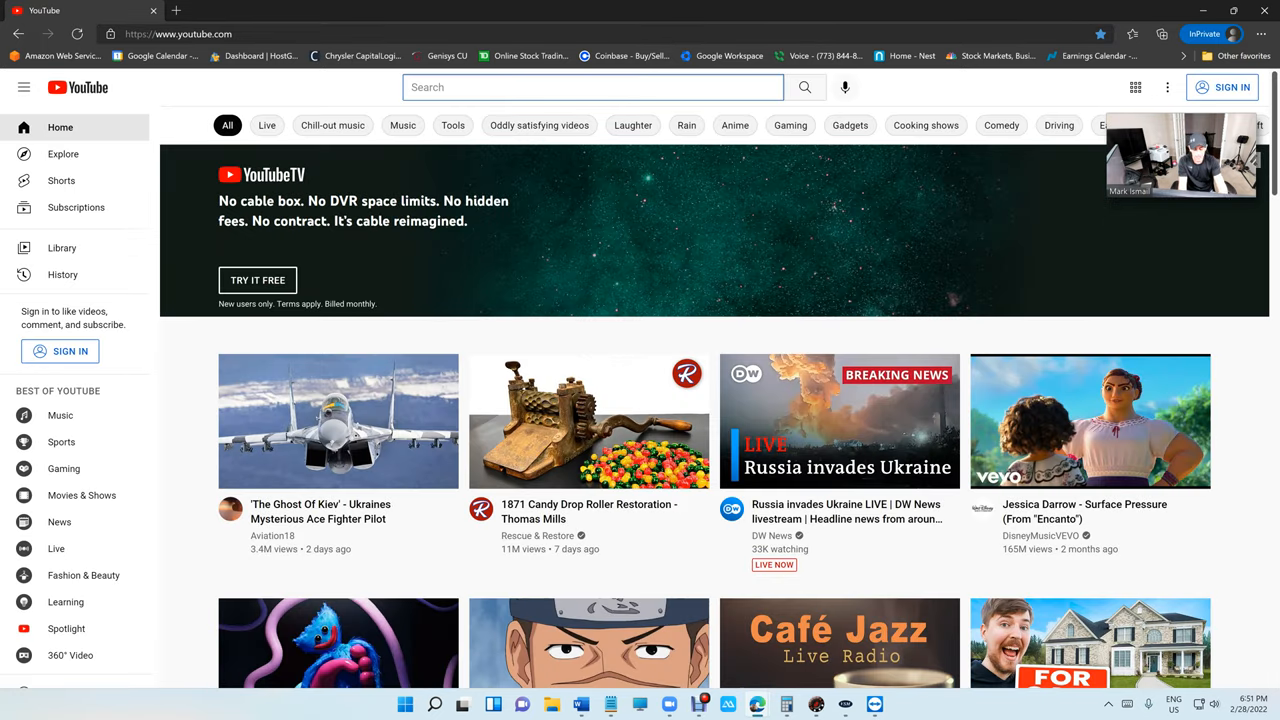
Step: Search YouTube for 'vip shop management' and list the VIP Shop Management channel's videos
text(vip shop management)
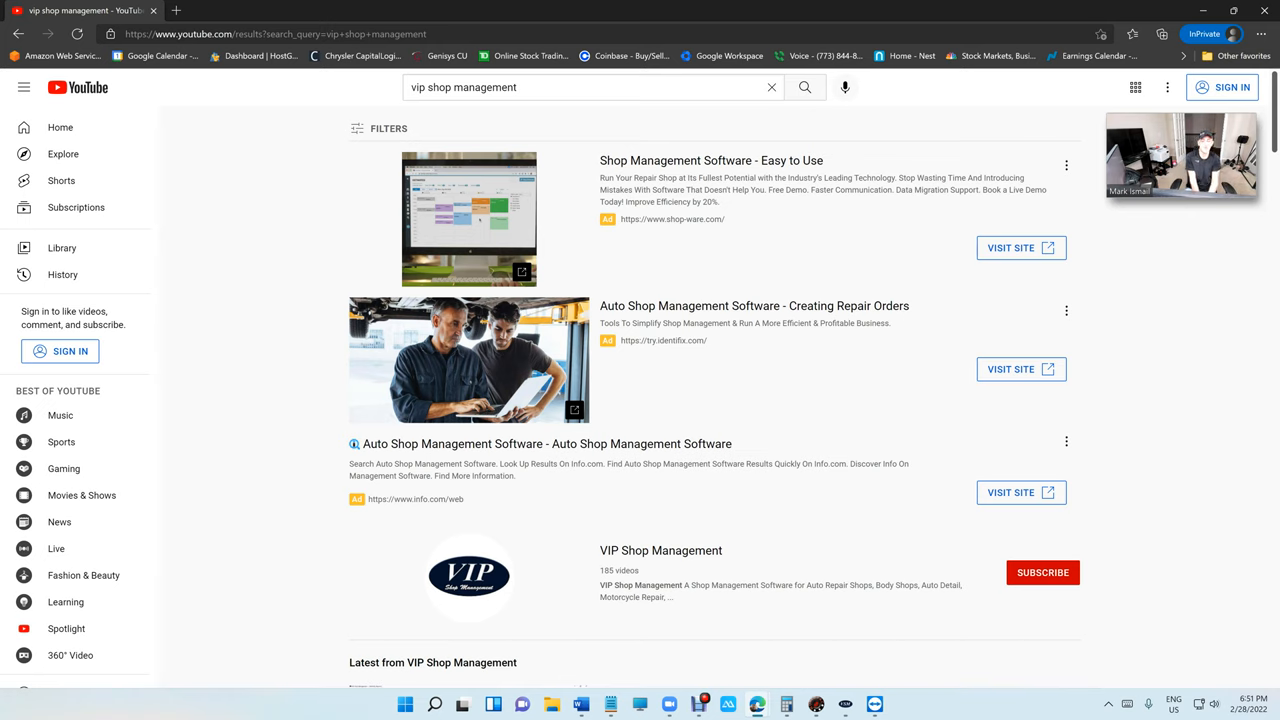
scroll(down, 3)
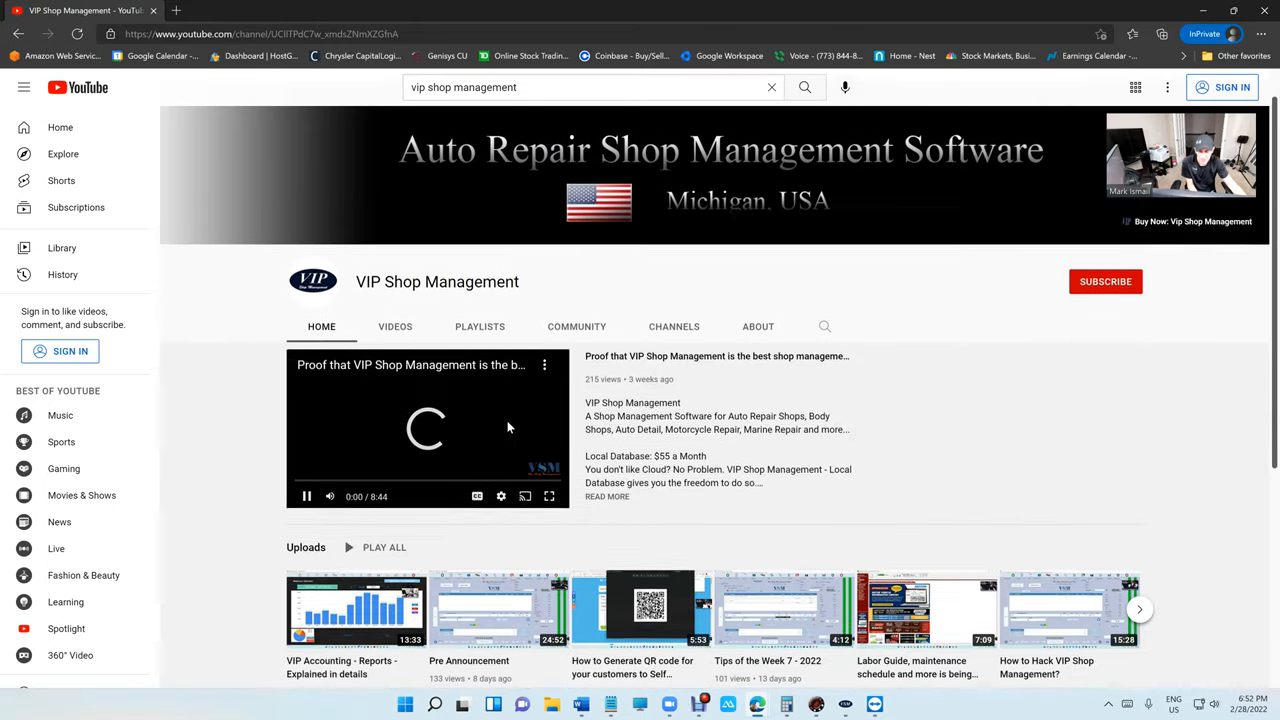
scroll(down, 3)
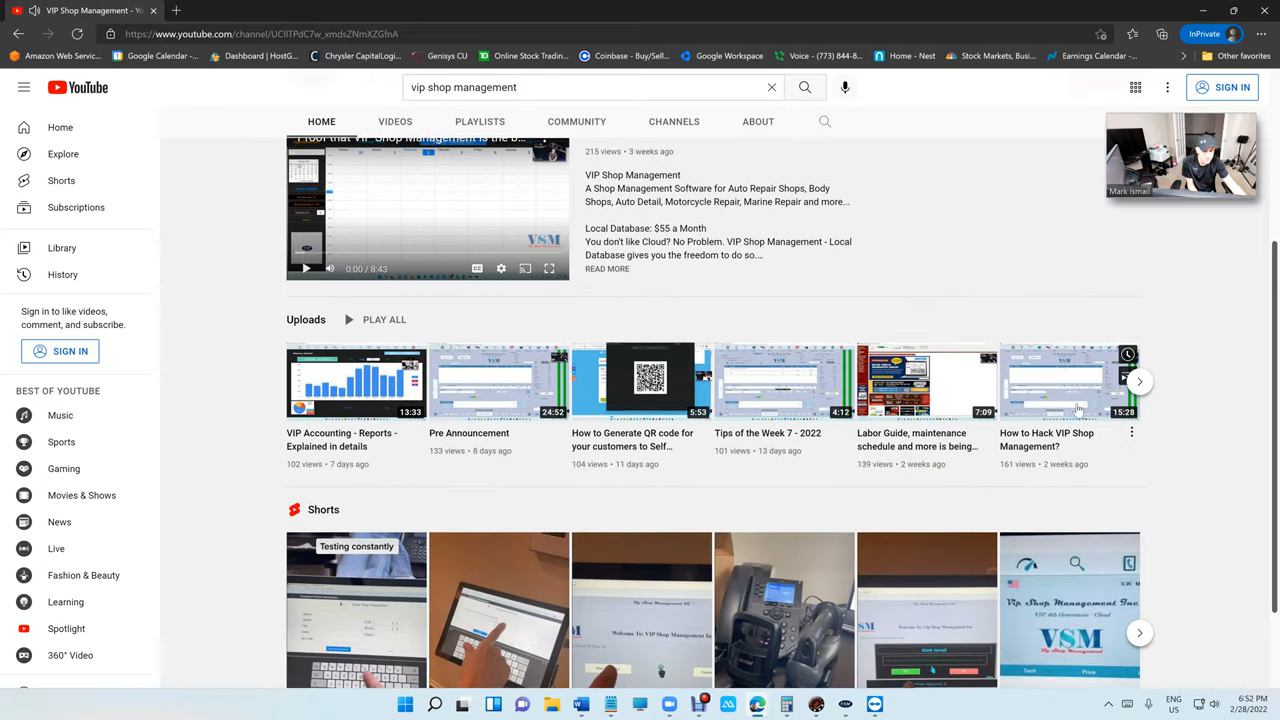
scroll(down, 3)
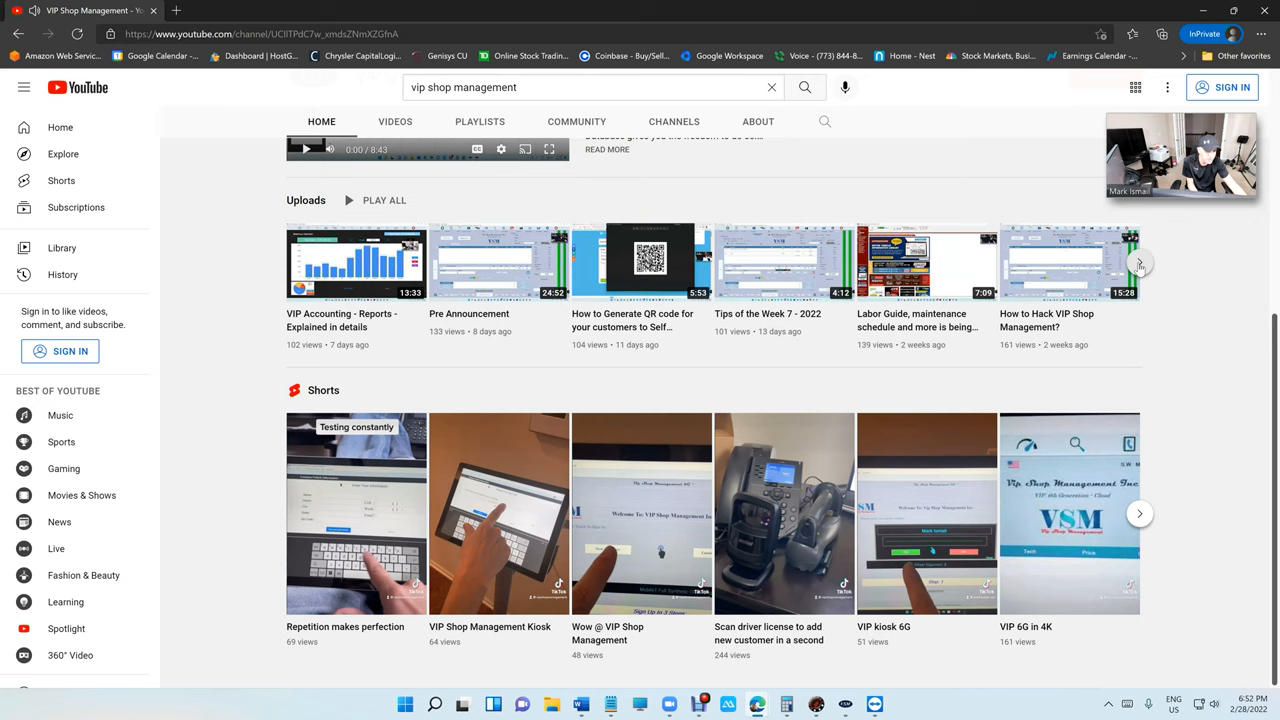
click(1140, 262)
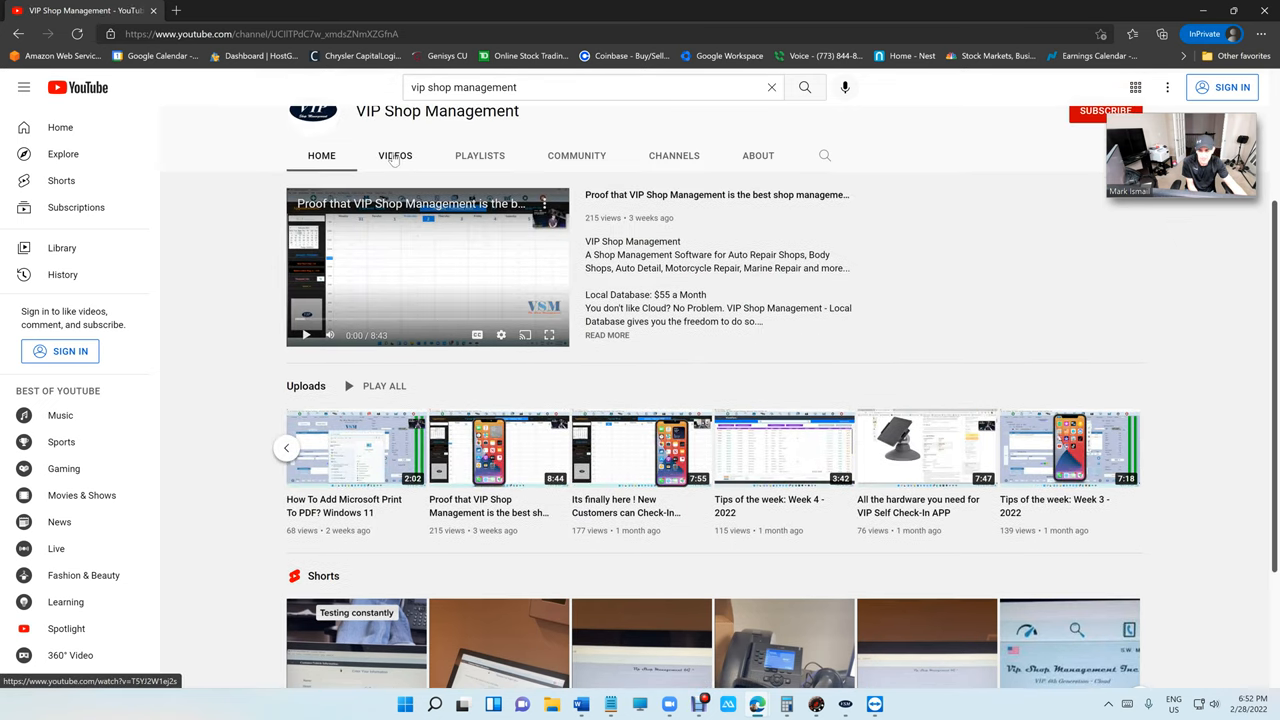
click(396, 156)
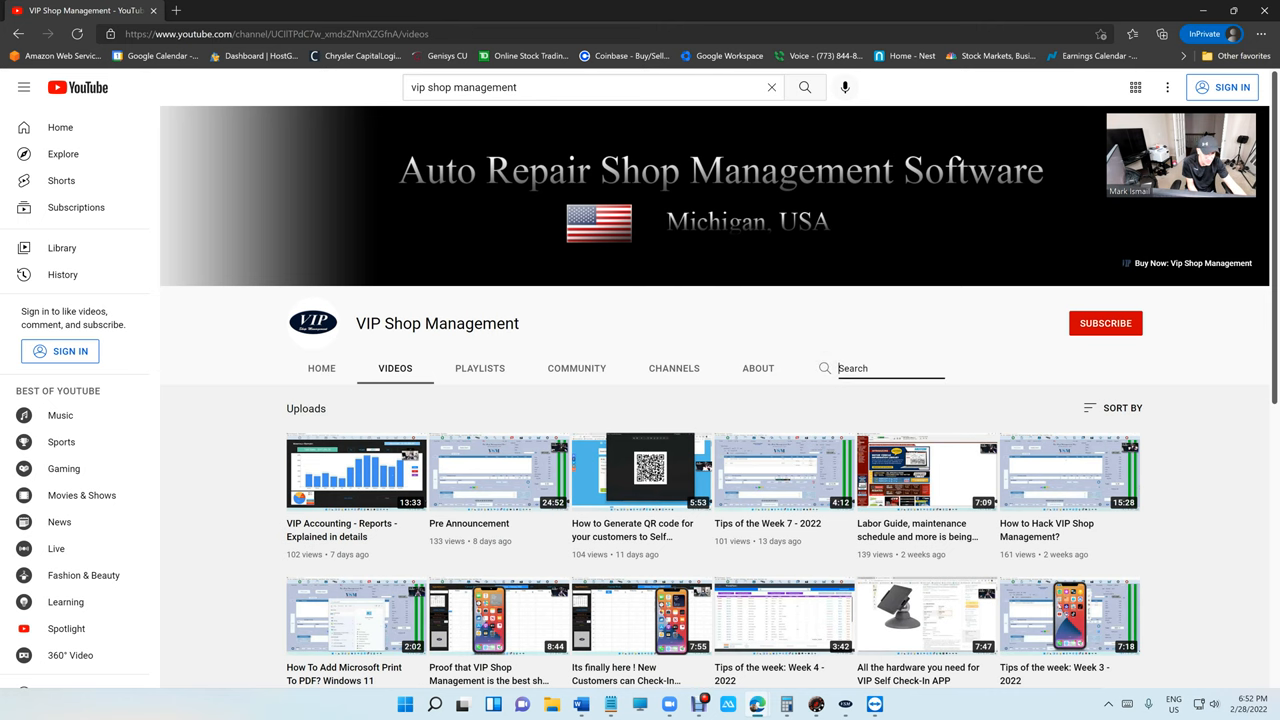
Step: Search the channel for 'demo' and play 'VIP Shop Management Demo in 4K - 2022'
scroll(down, 3)
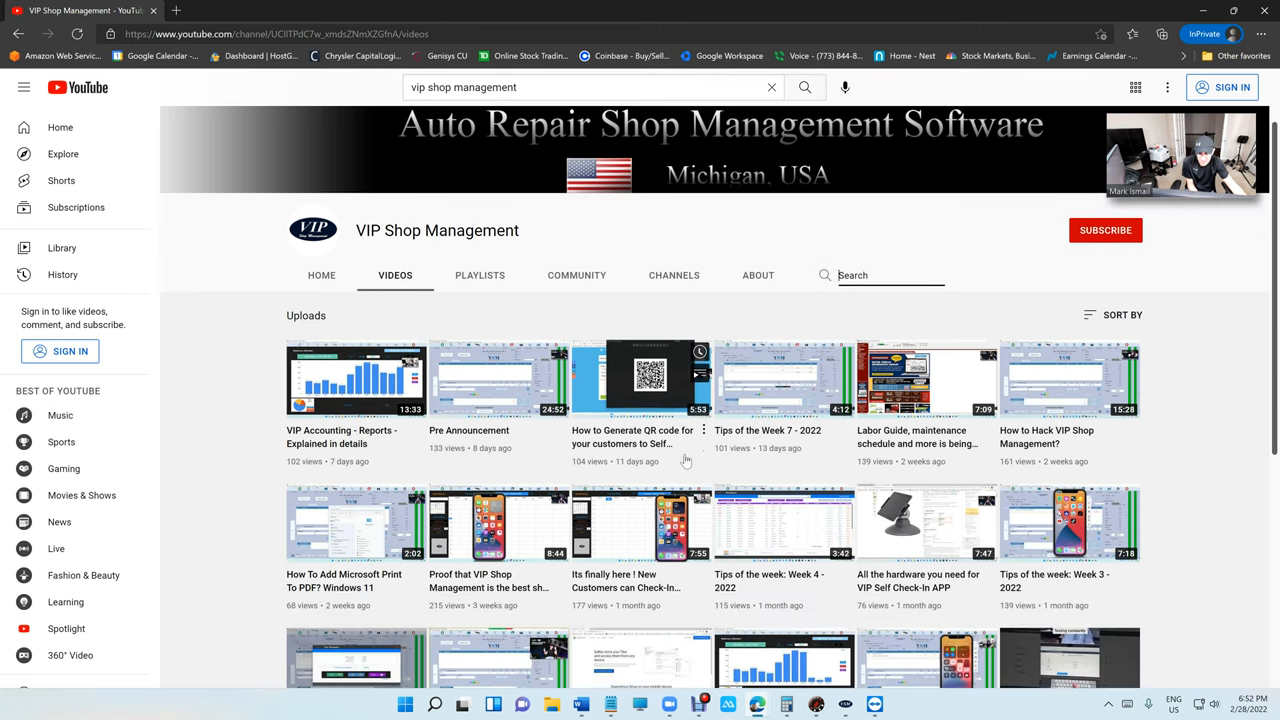
mouse_move(498, 524)
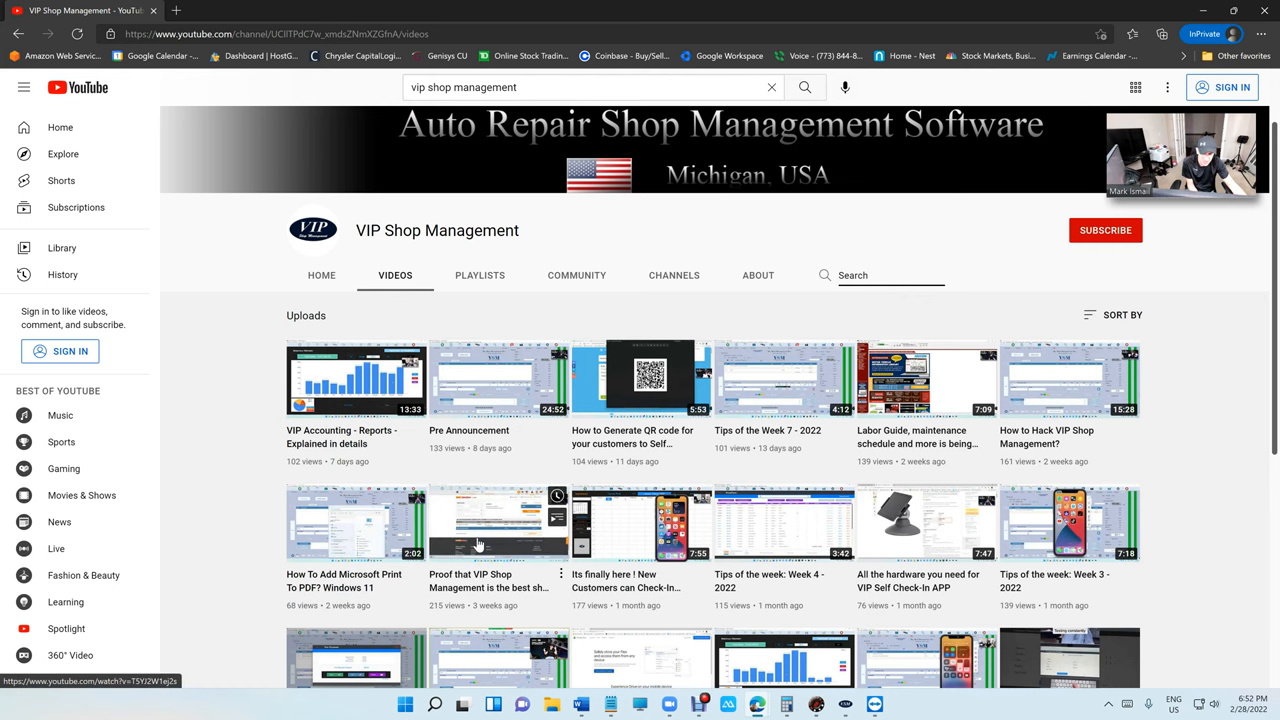
scroll(down, 3)
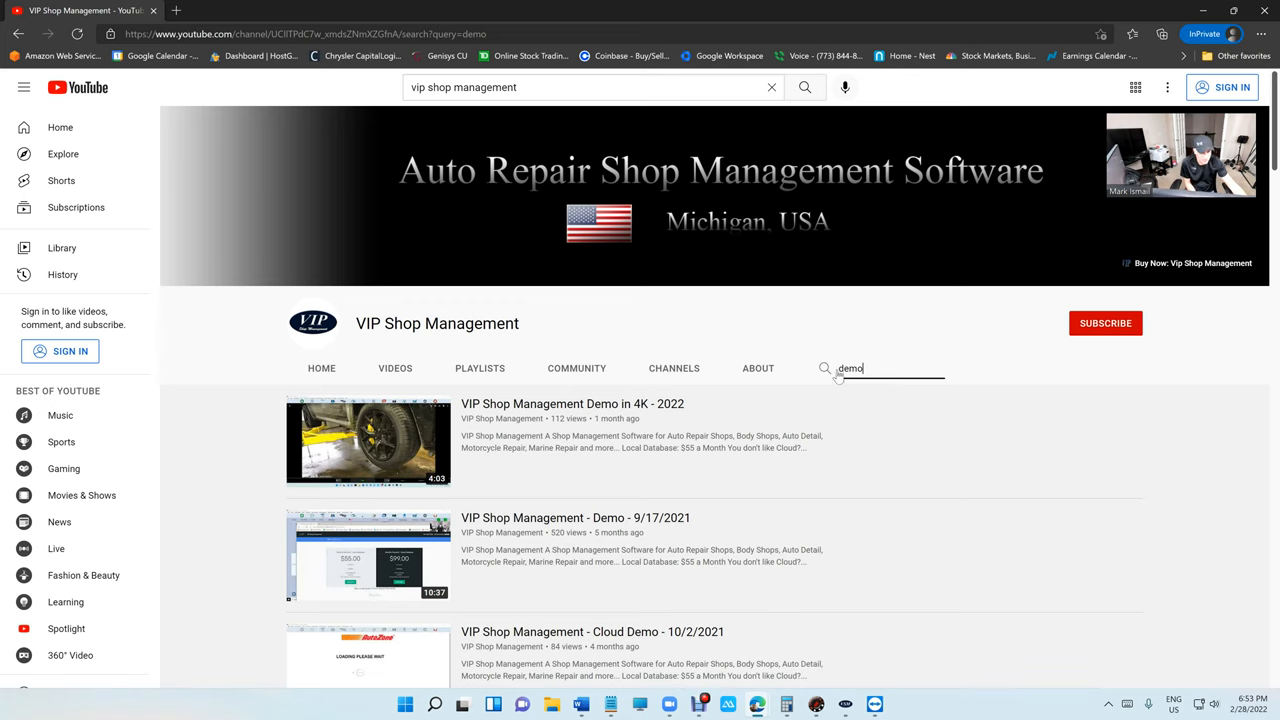
mouse_move(836, 376)
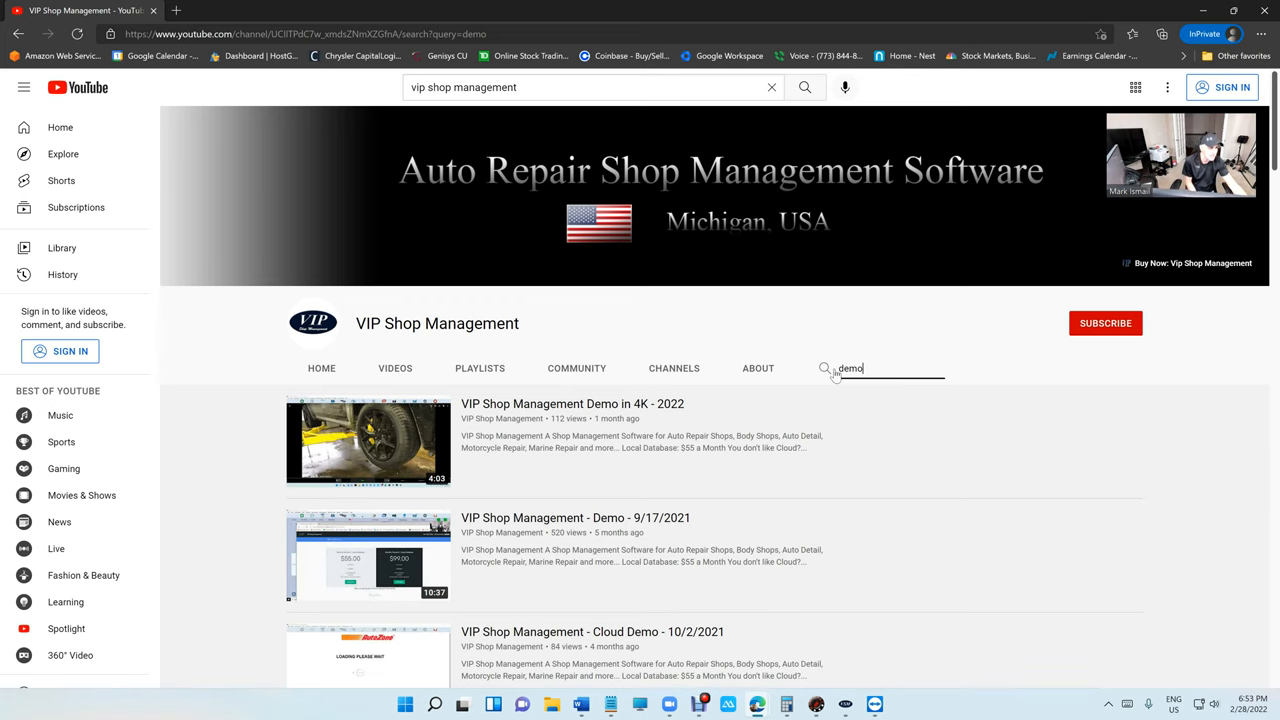
mouse_move(508, 468)
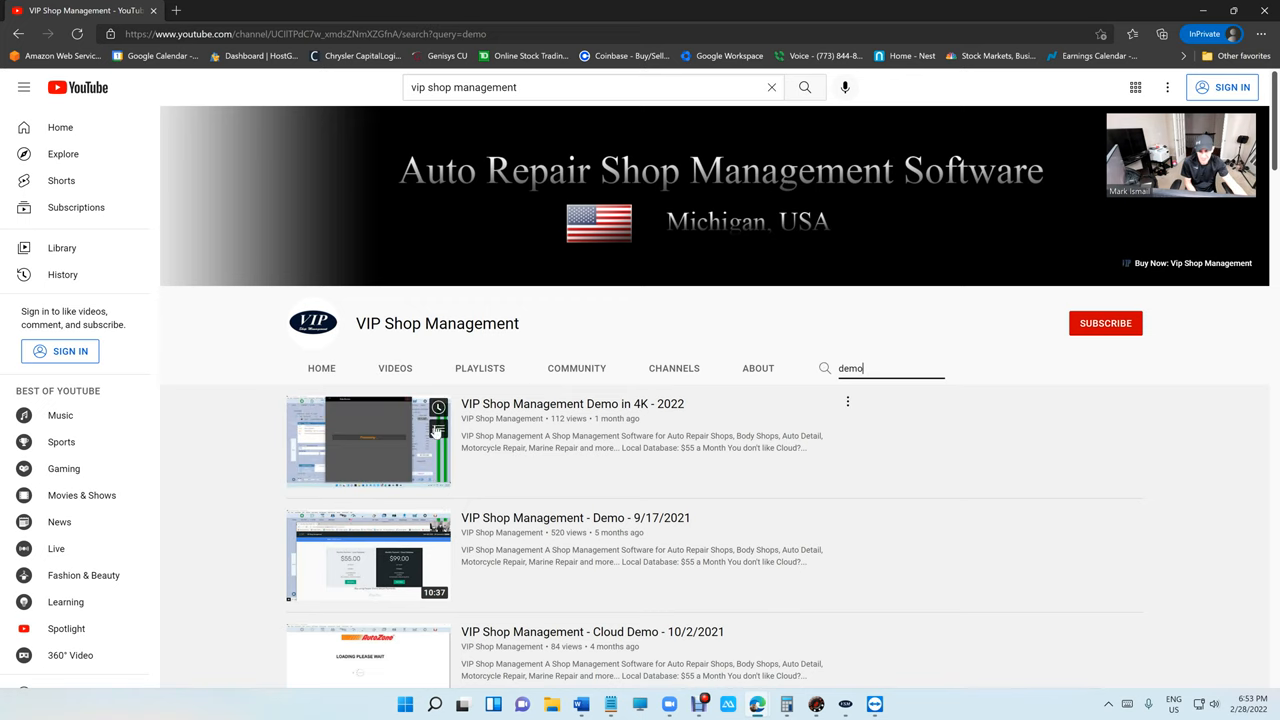
click(368, 442)
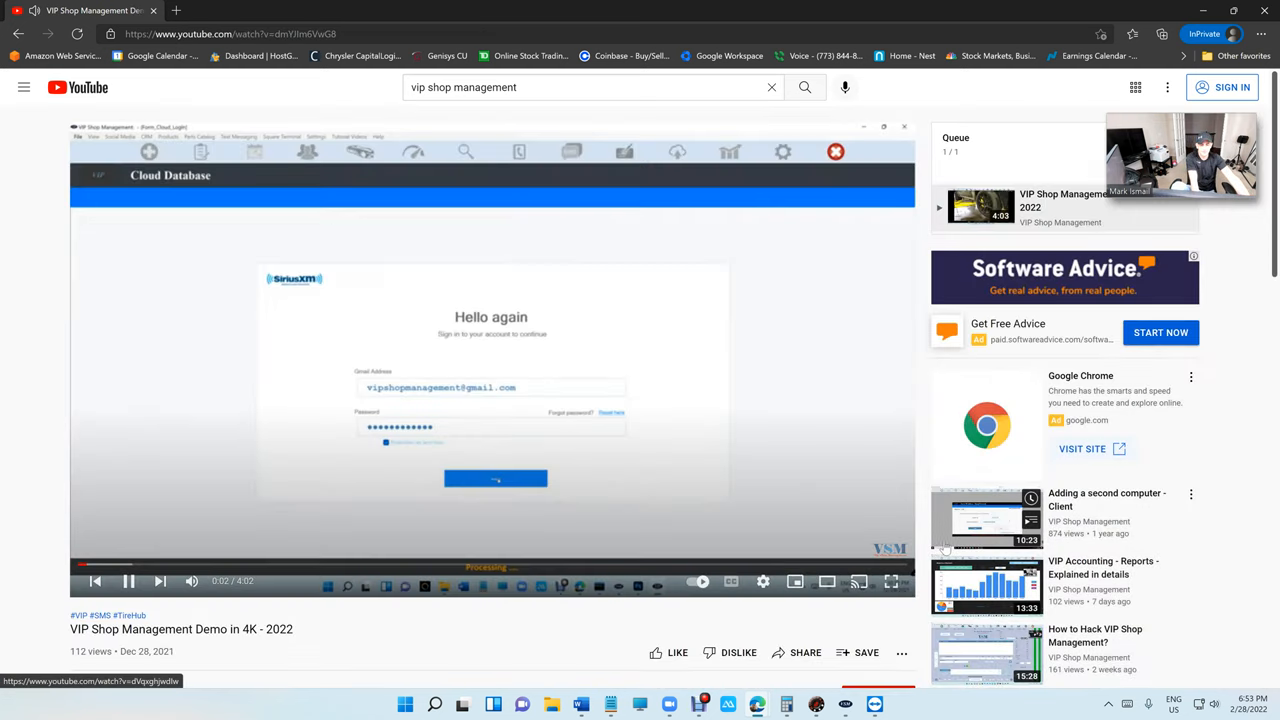
Step: Play the VIP Shop Management demo video in fullscreen
click(764, 580)
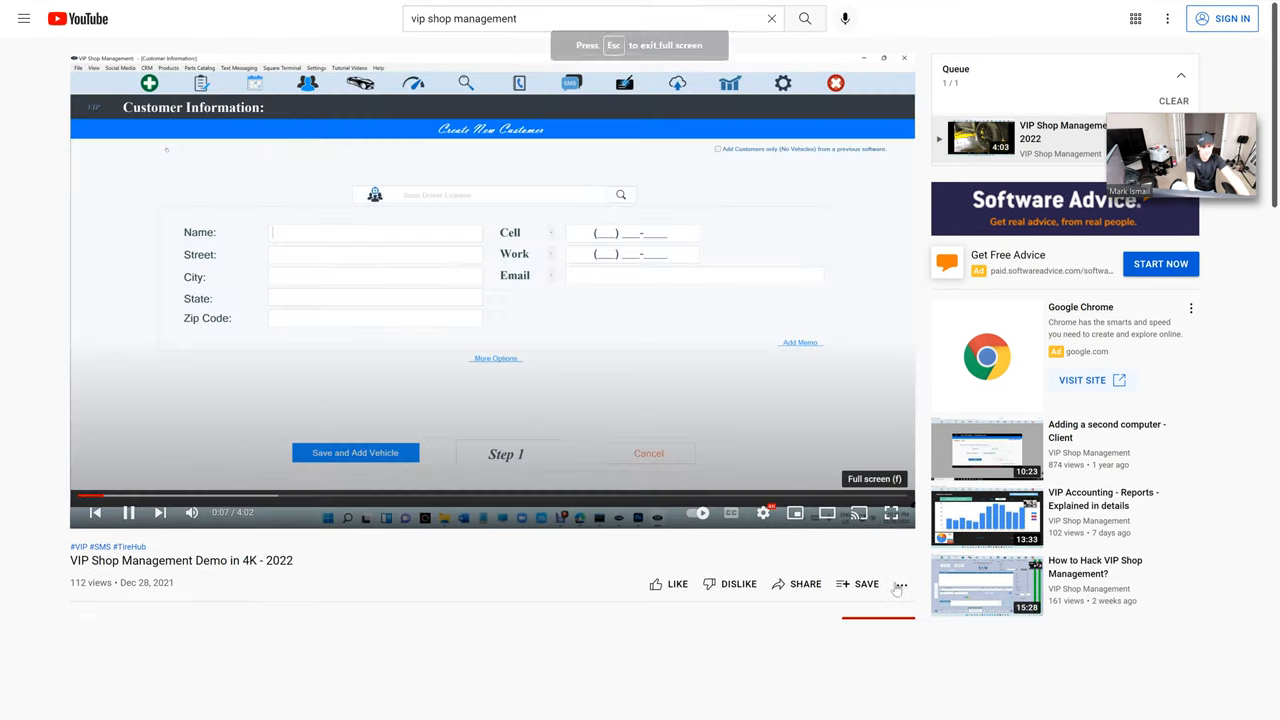
click(890, 512)
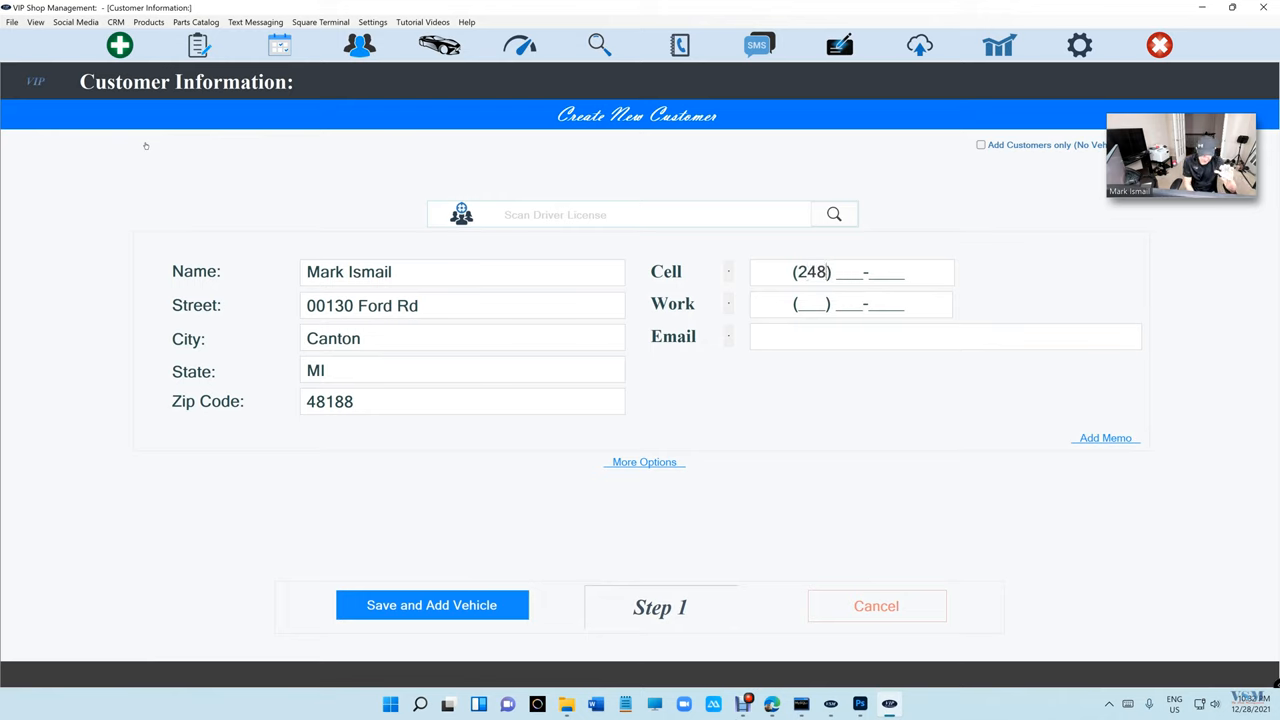
Step: Let the fullscreen demo create a new customer and add a 2018 Jeep Grand Cherokee Trackhawk
text(8620)
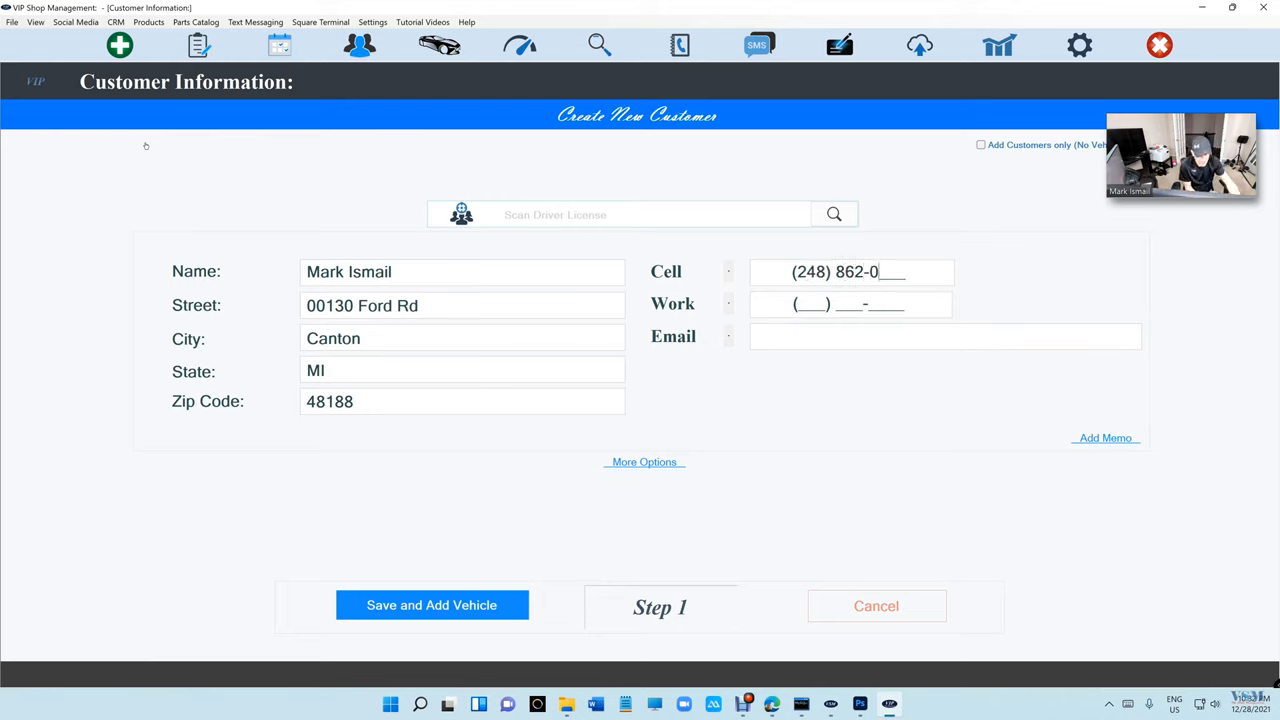
text(798)
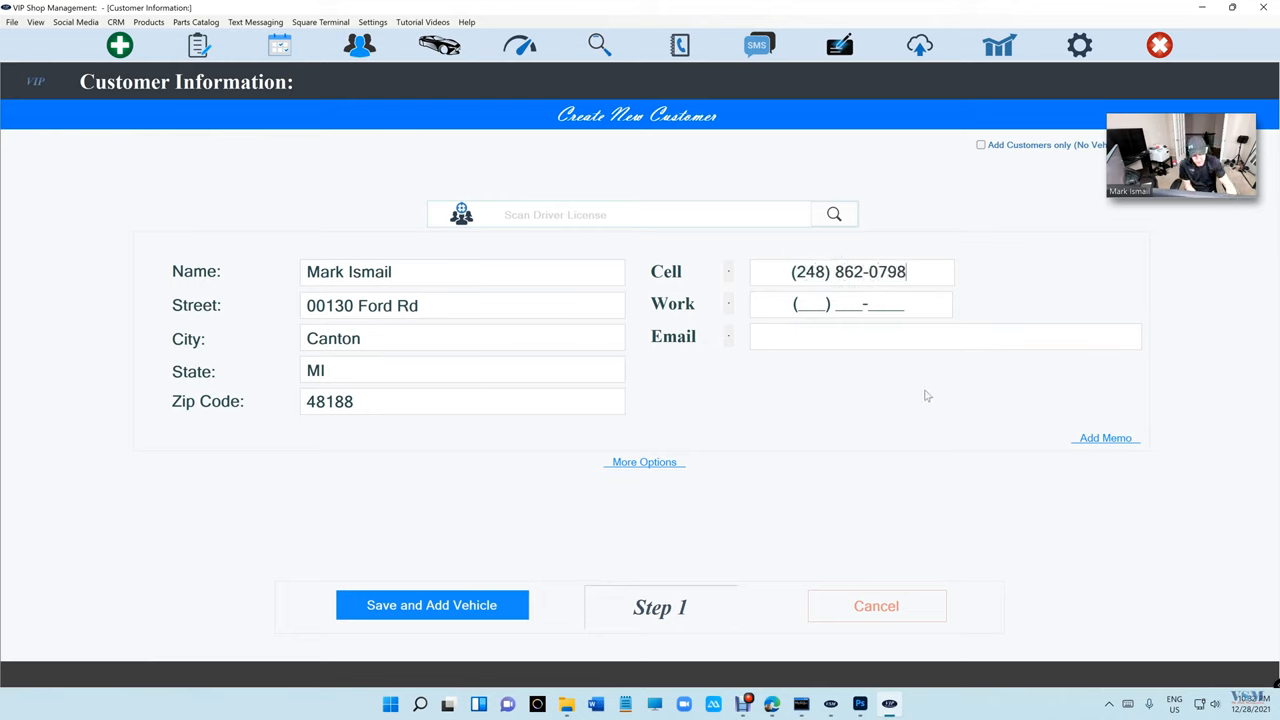
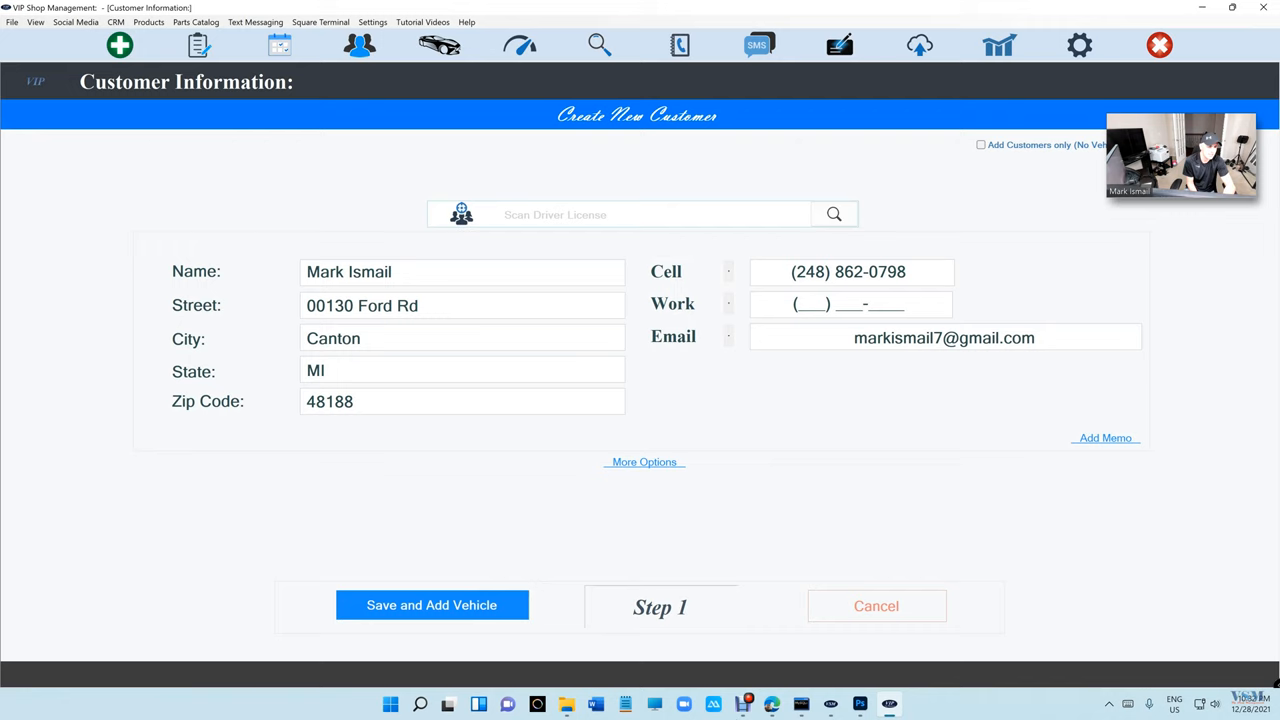
click(432, 604)
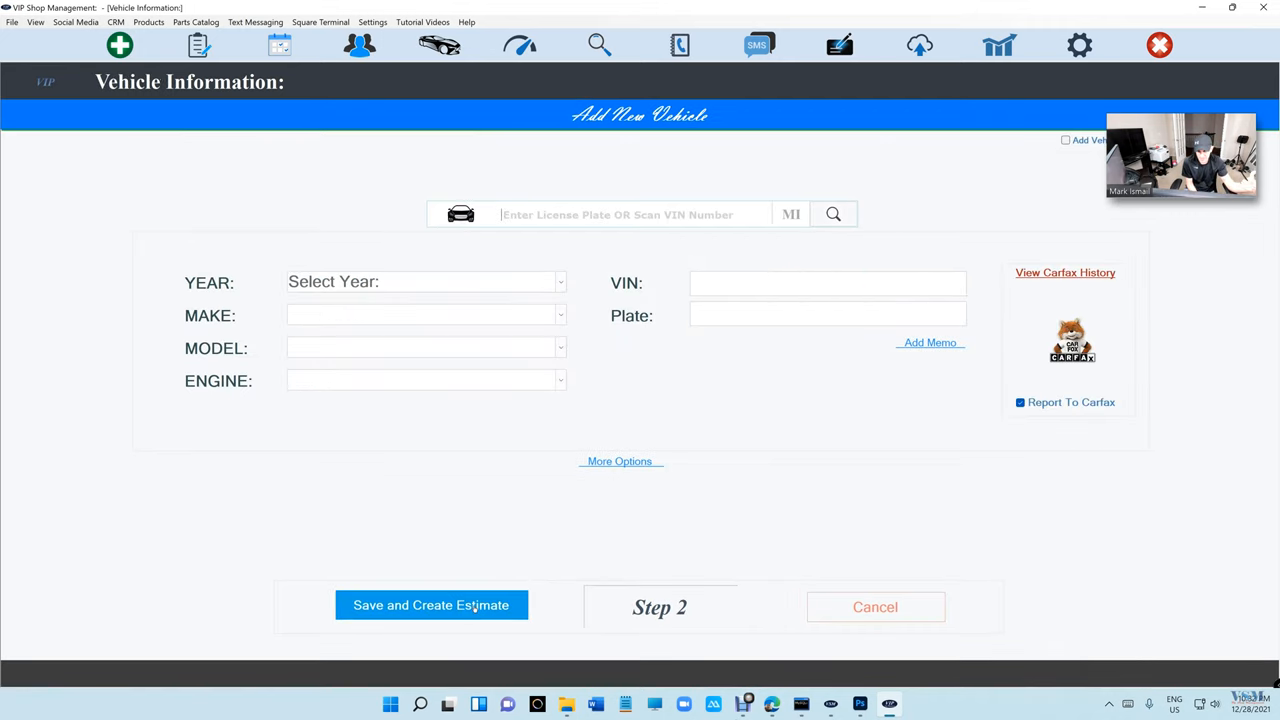
text(vsm)
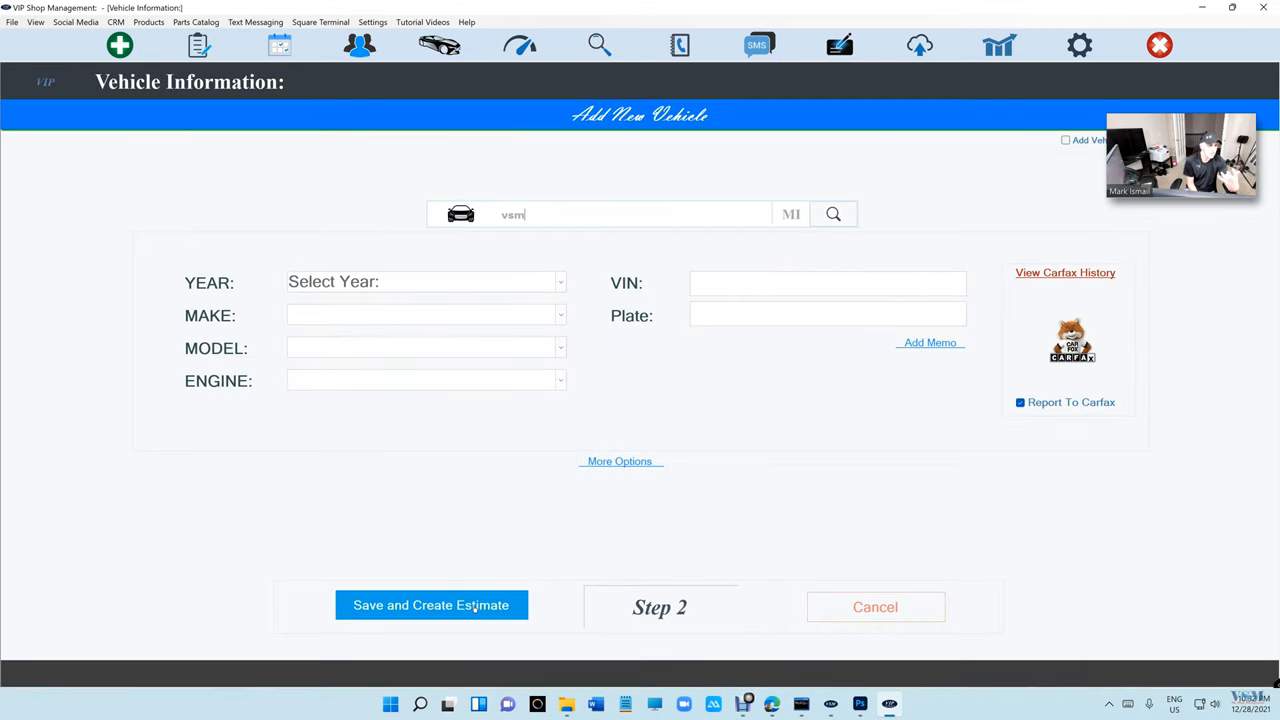
click(832, 214)
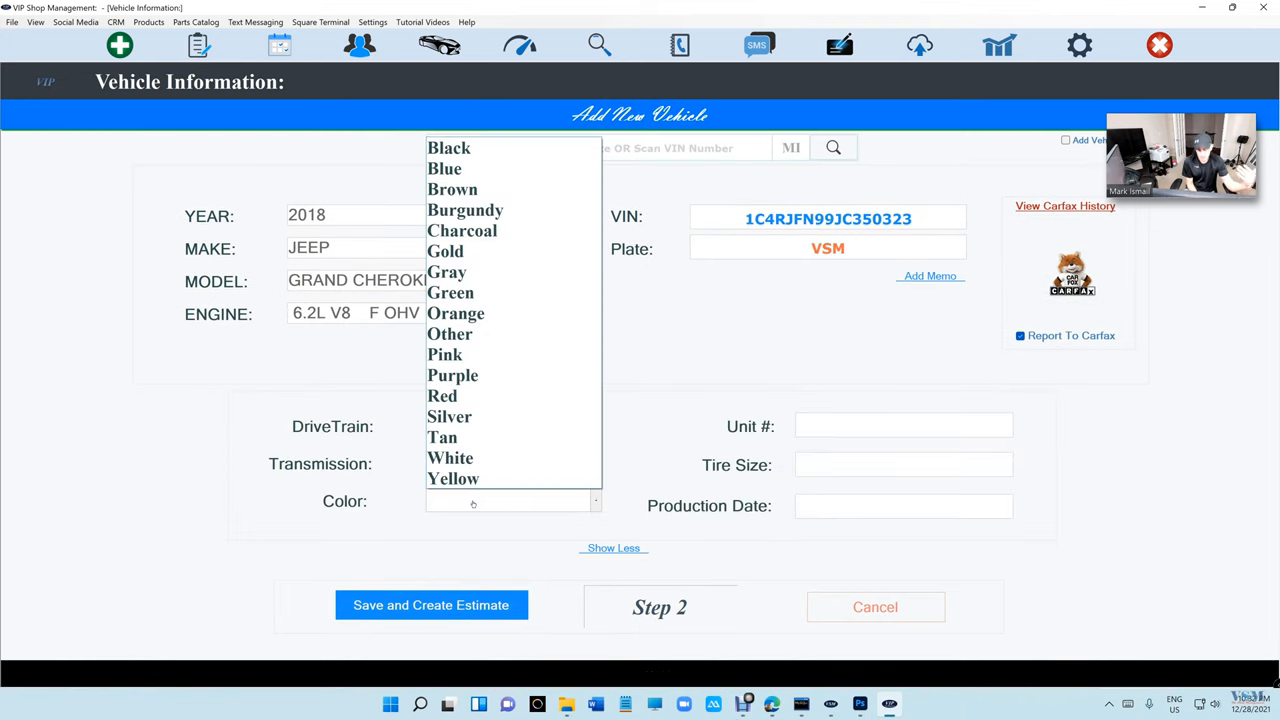
click(448, 148)
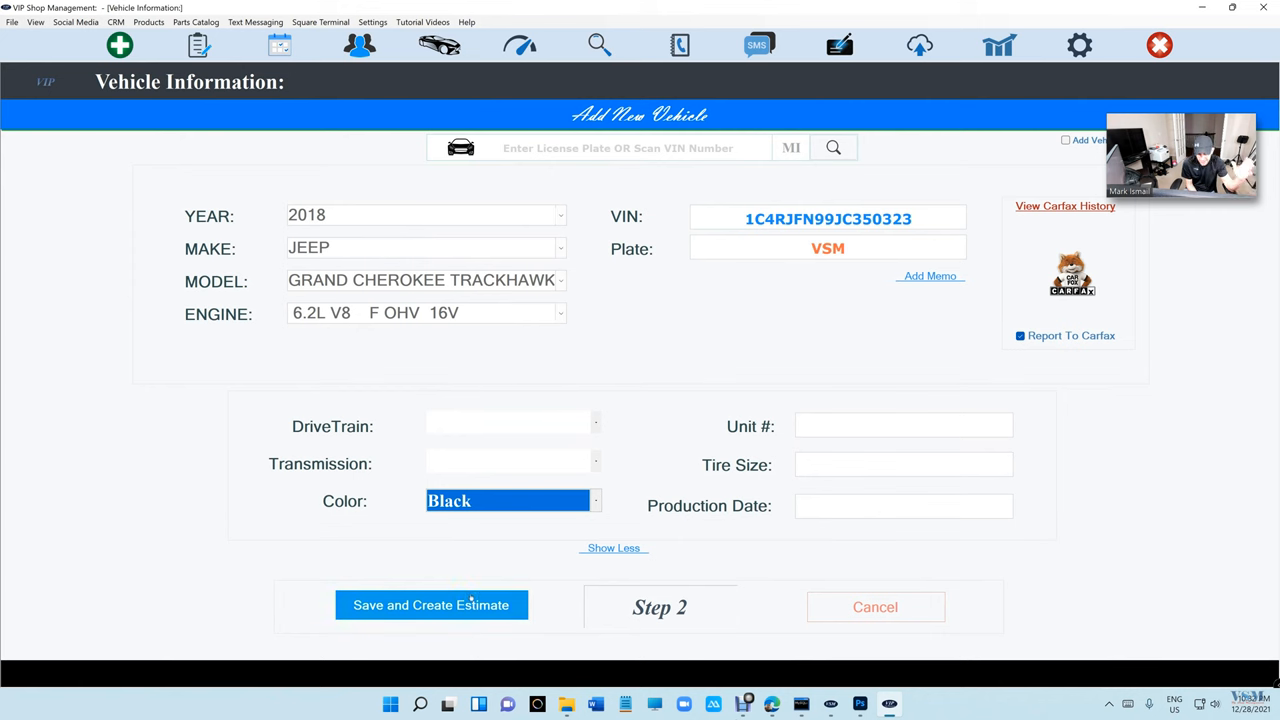
click(430, 604)
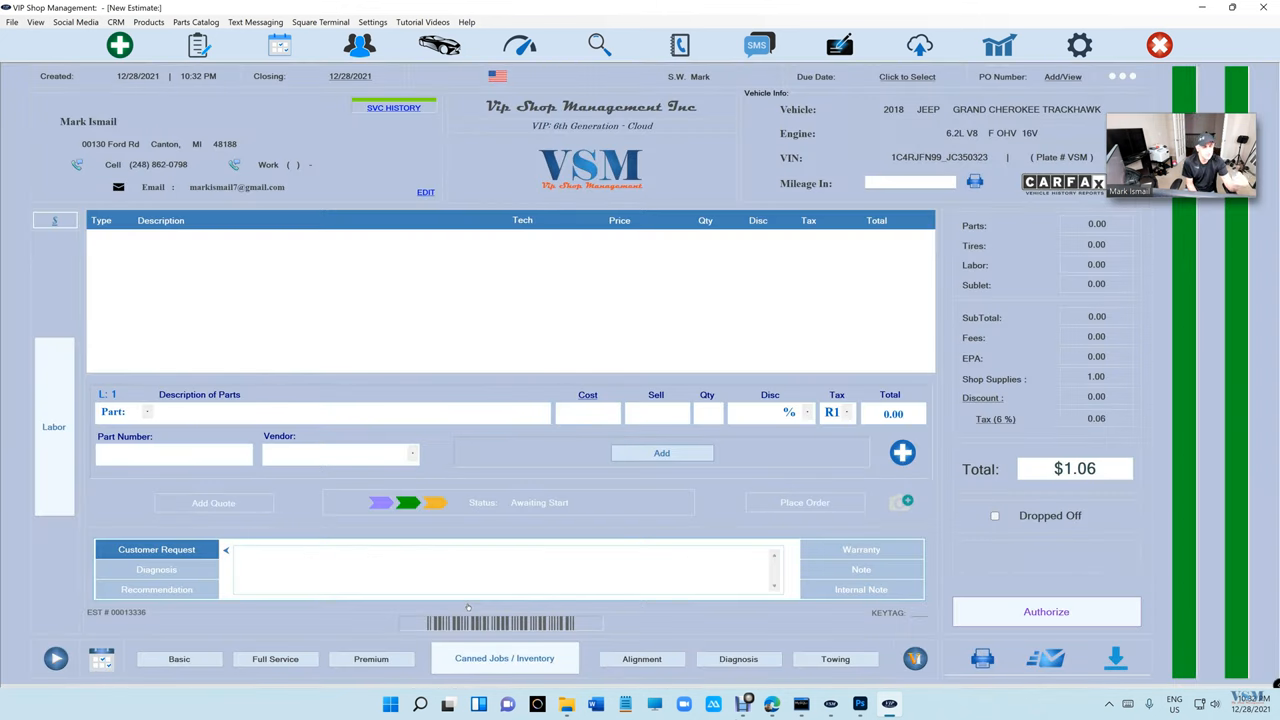
Step: Follow the demo entering the concern 'Customer states replace all four tires'
text(Cus)
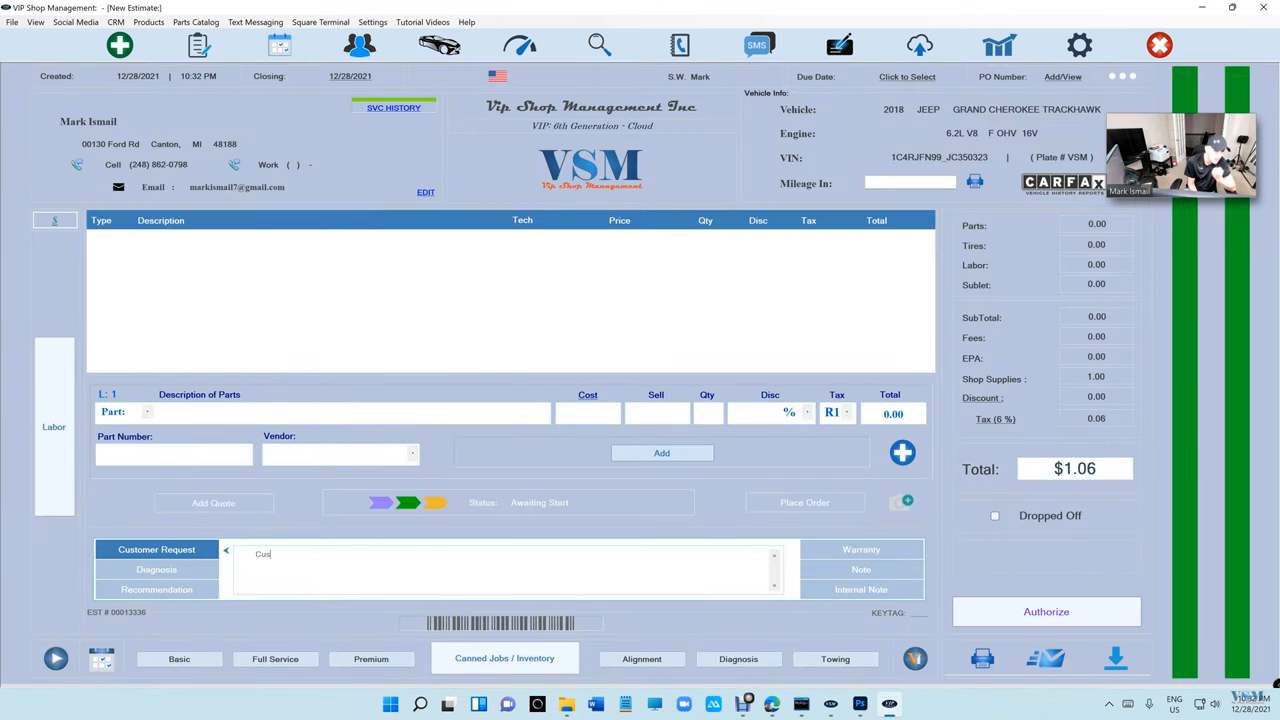
text(Customer states)
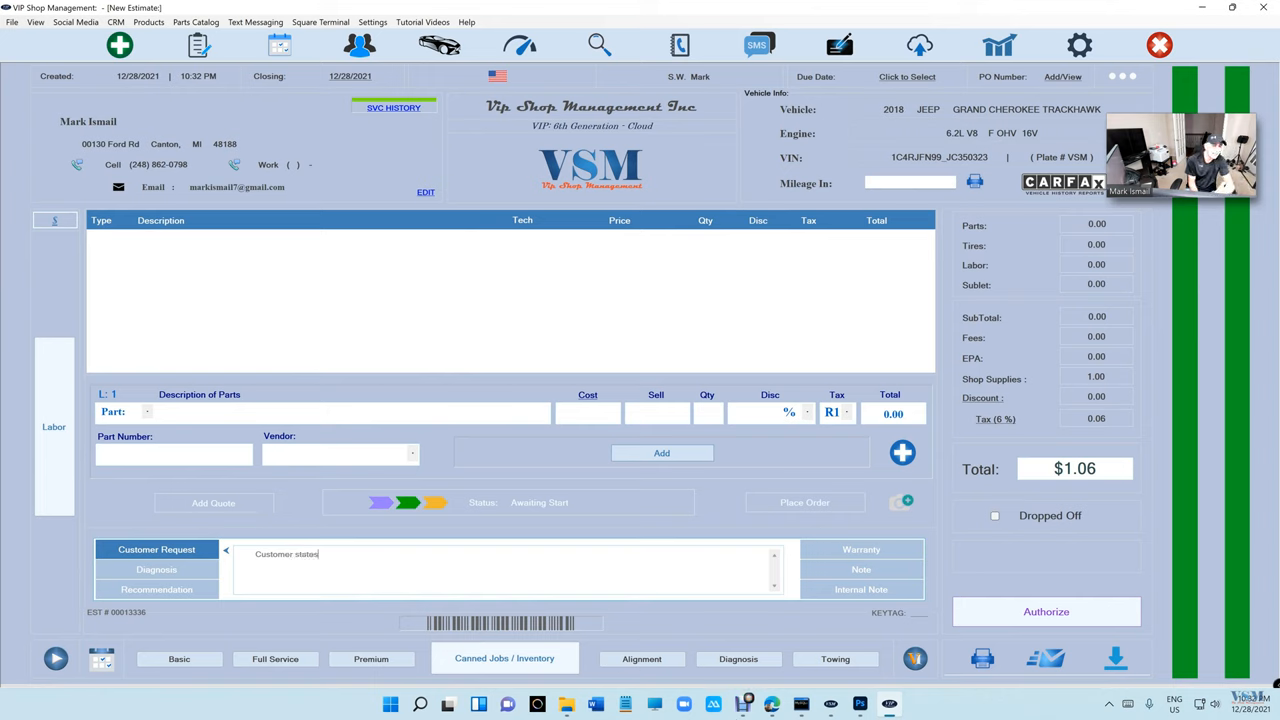
text(replace all)
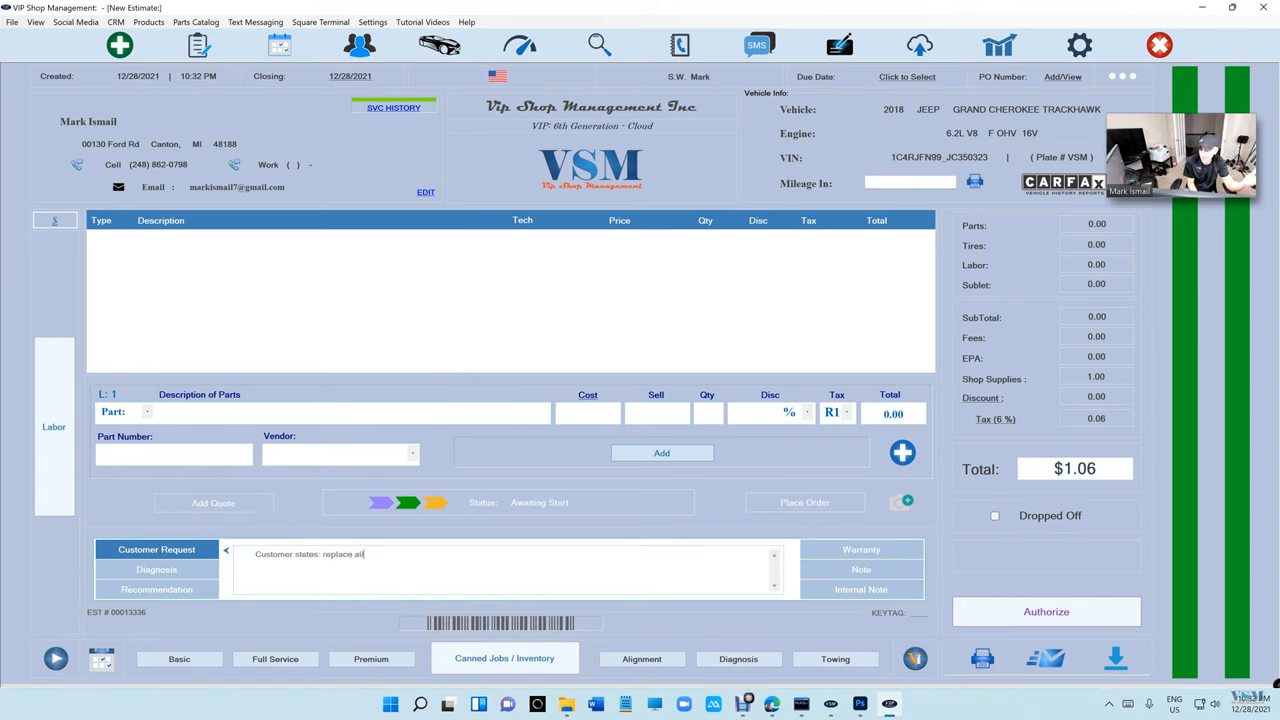
text(four tire)
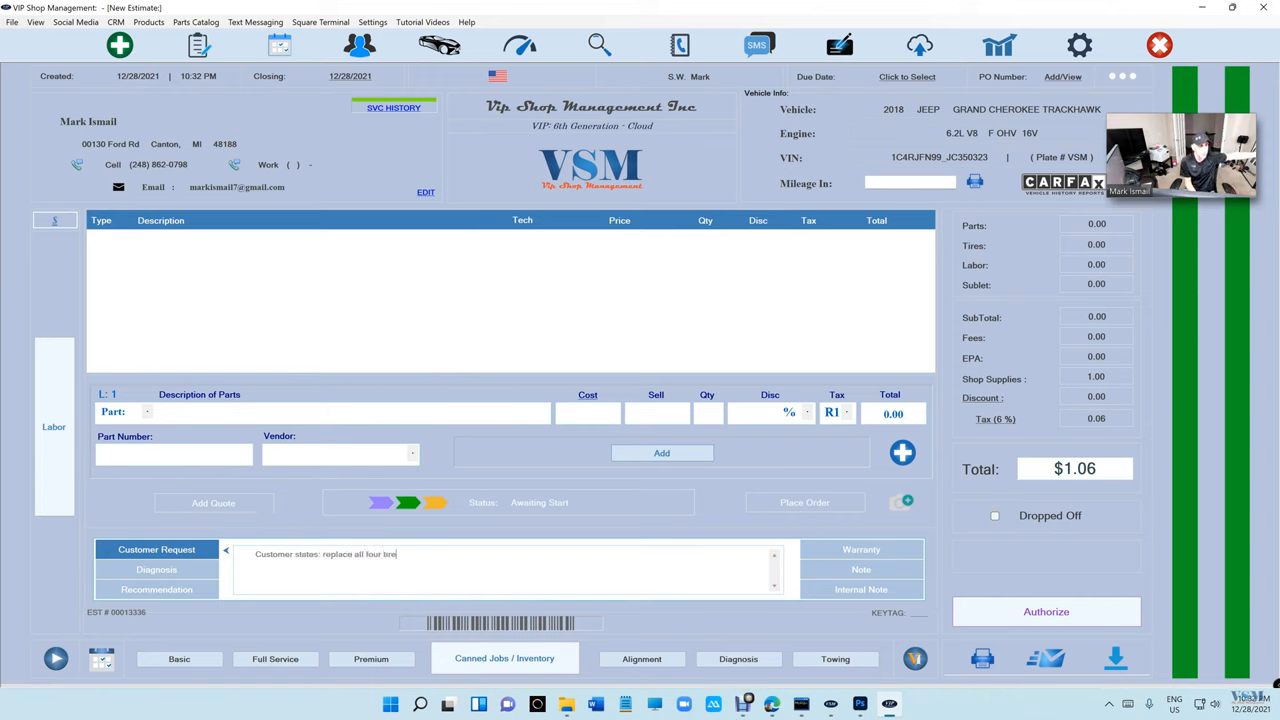
text(s)
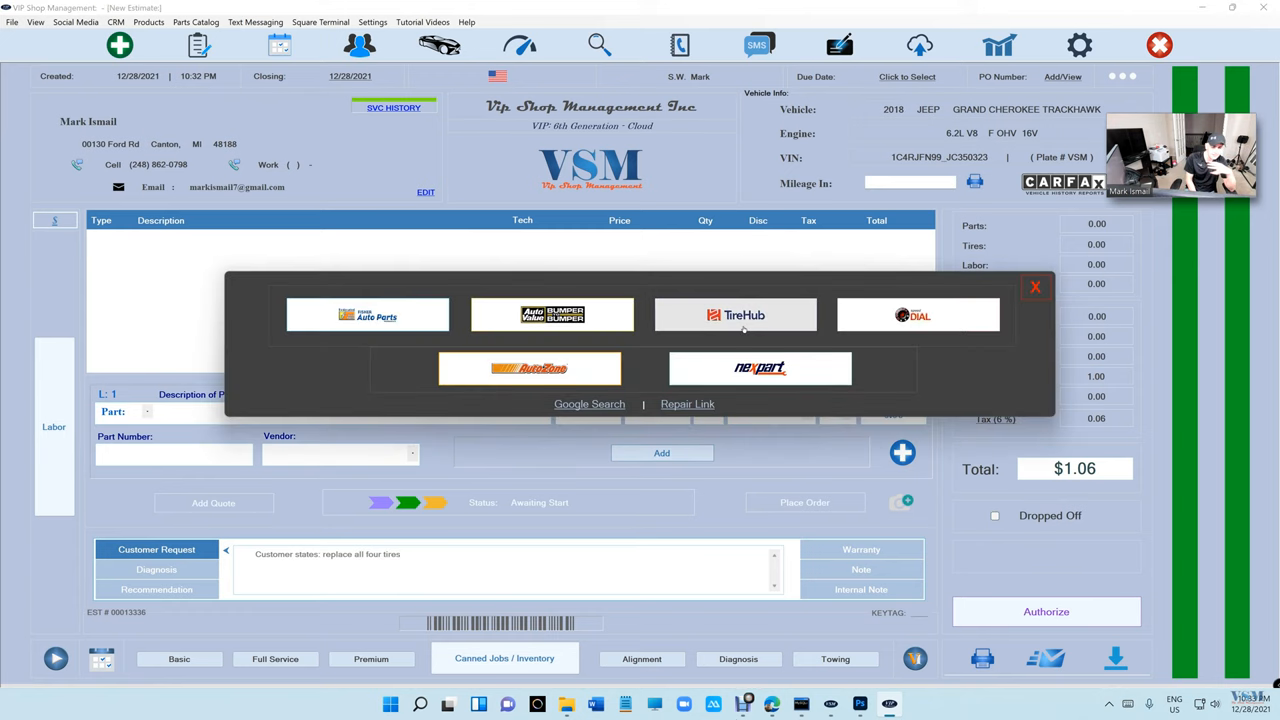
Step: Watch four Goodyear Eagle tires added to the estimate totalling $1,101.92 and the Print As dialog
click(736, 314)
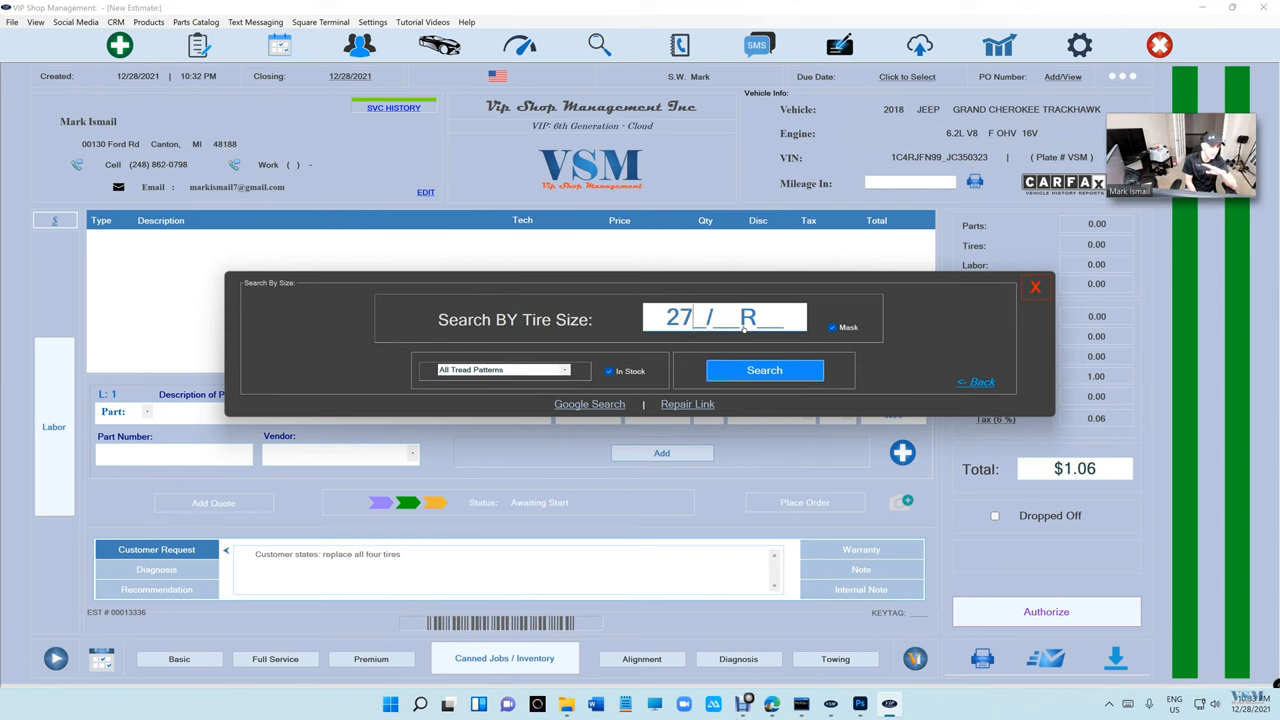
click(764, 370)
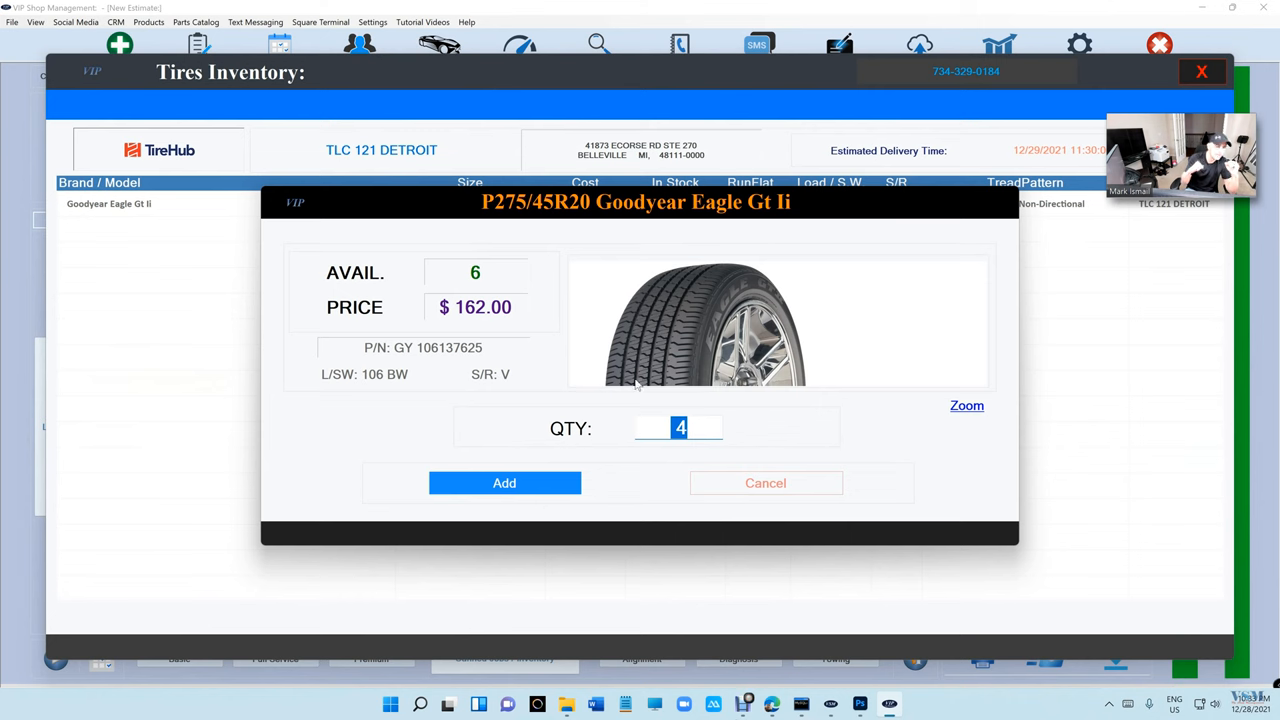
click(504, 482)
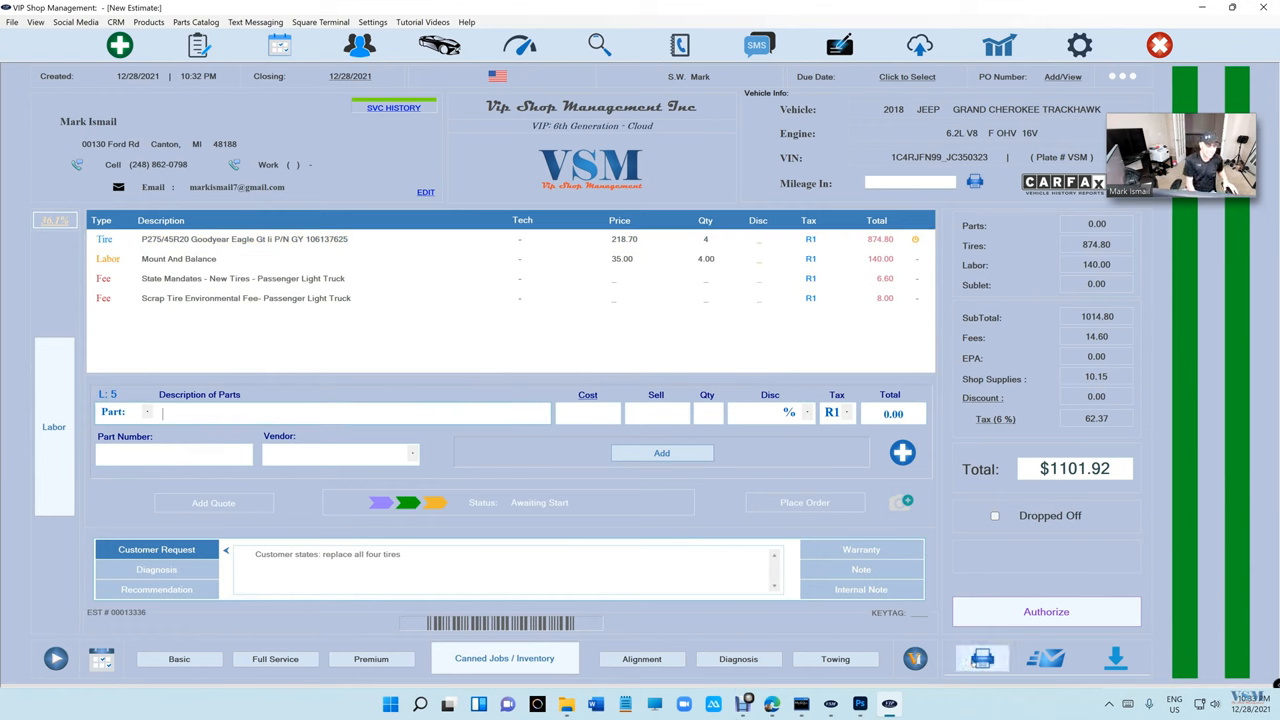
click(982, 658)
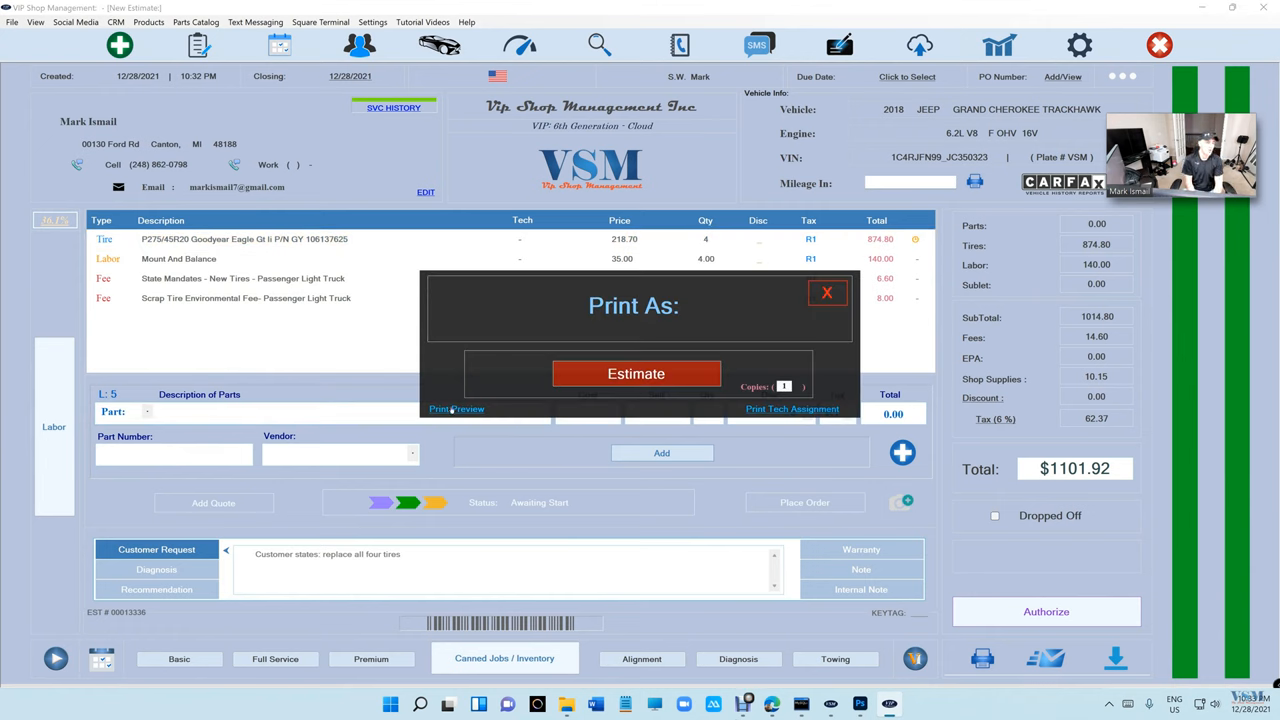